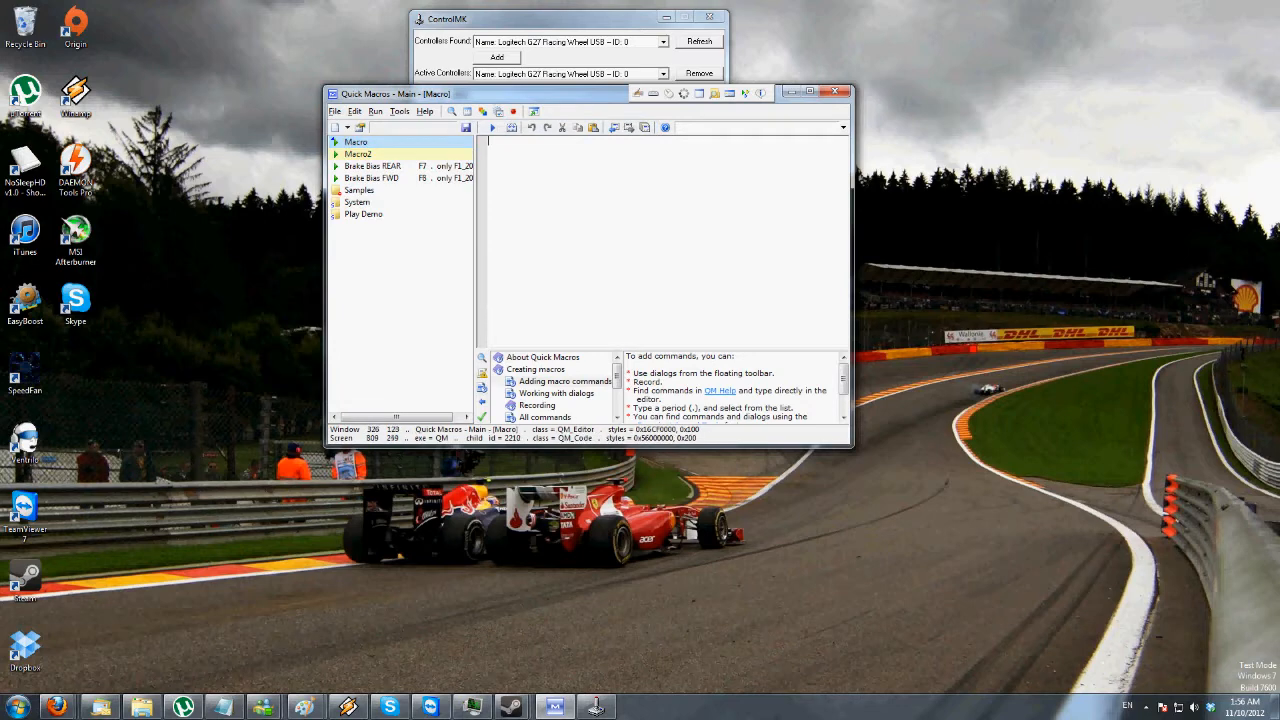
# - Review the Brake Bias FWD and REAR macro code, then open the empty Macro2
pyautogui.click(372, 177)
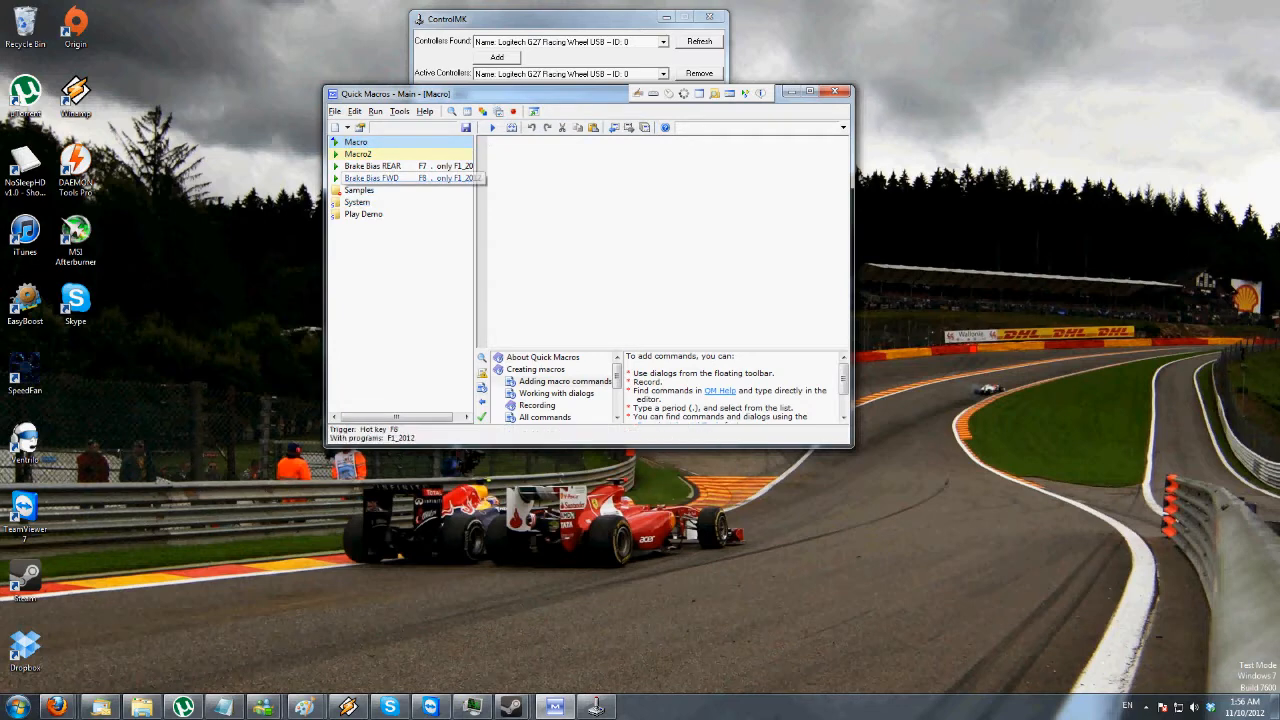
pyautogui.click(372, 177)
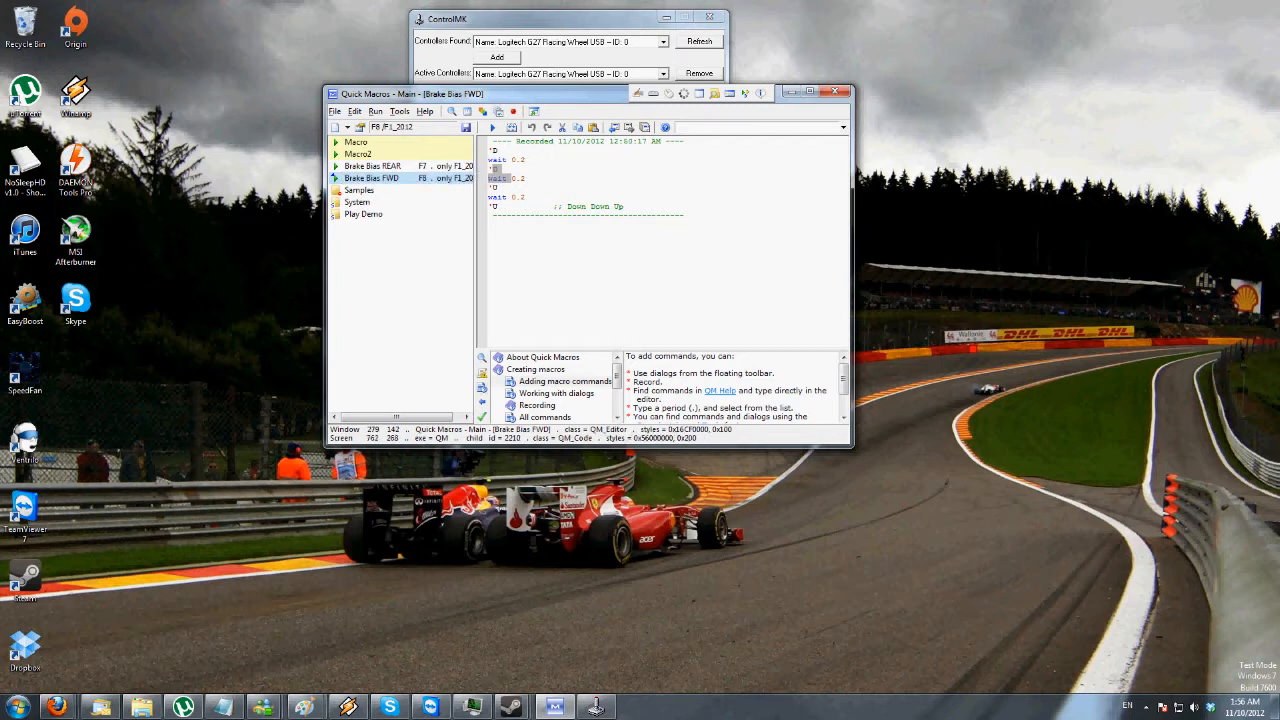
pyautogui.click(372, 178)
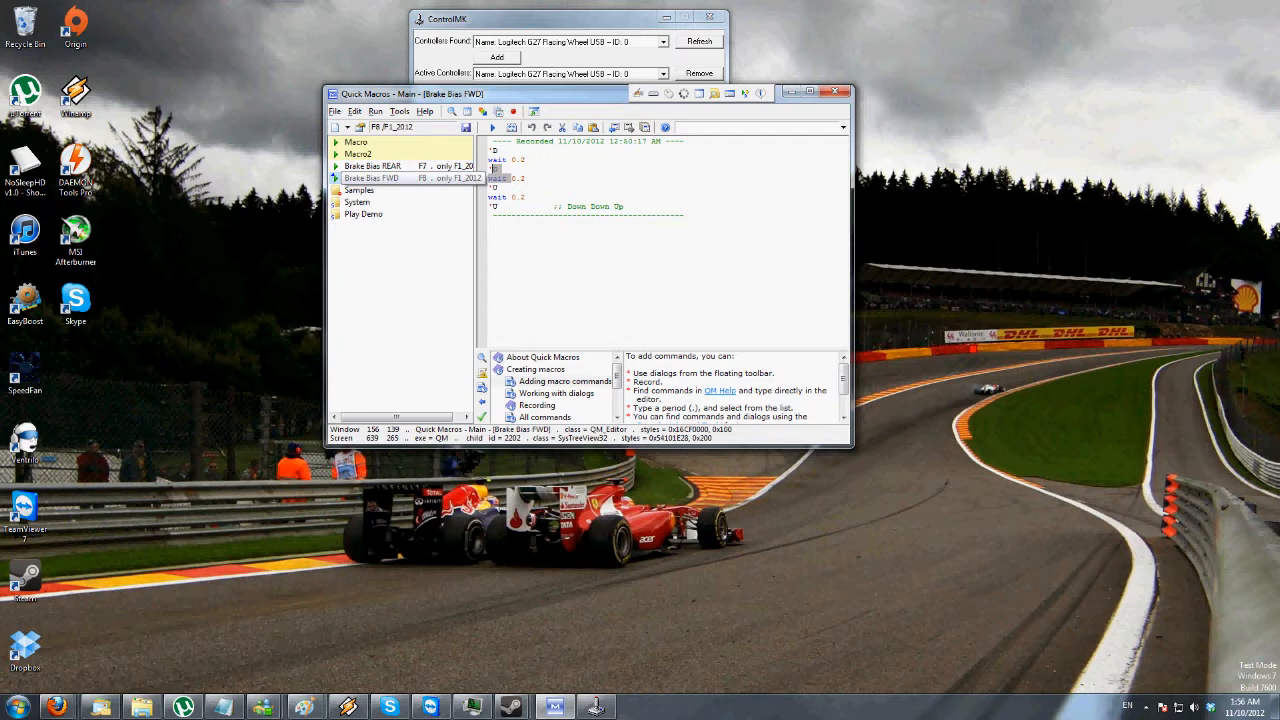
pyautogui.click(372, 177)
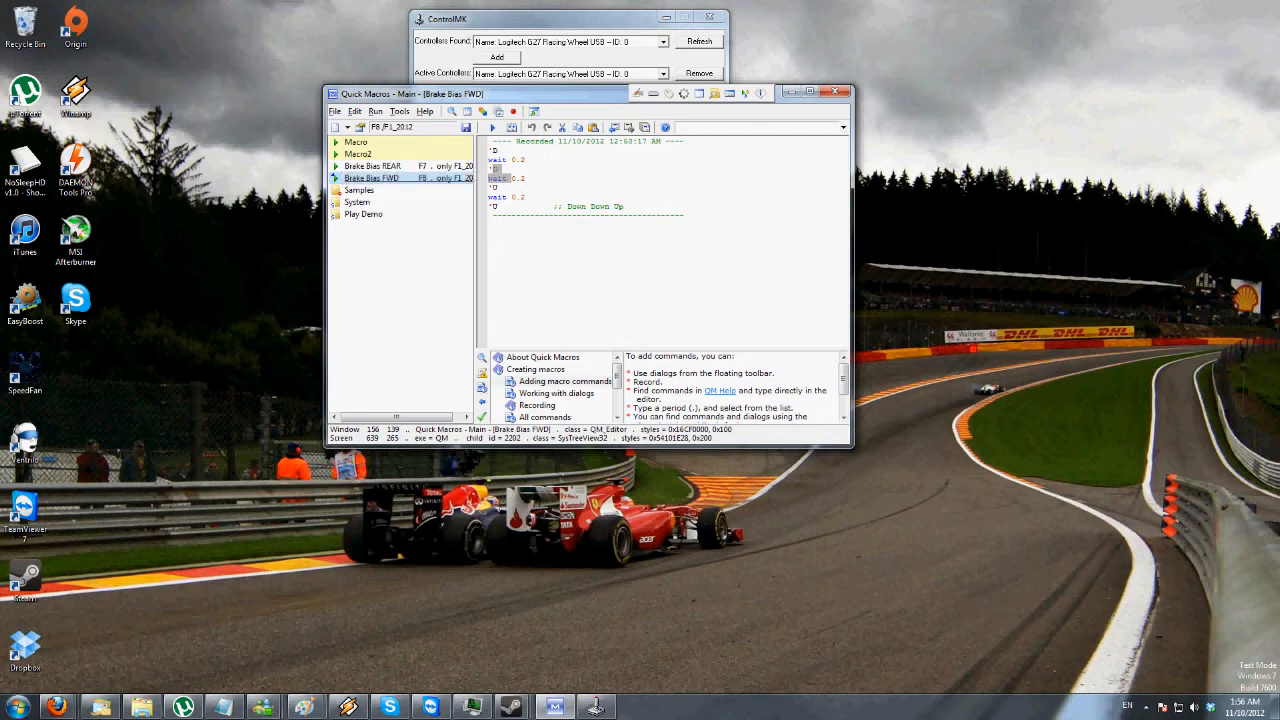
pyautogui.click(375, 165)
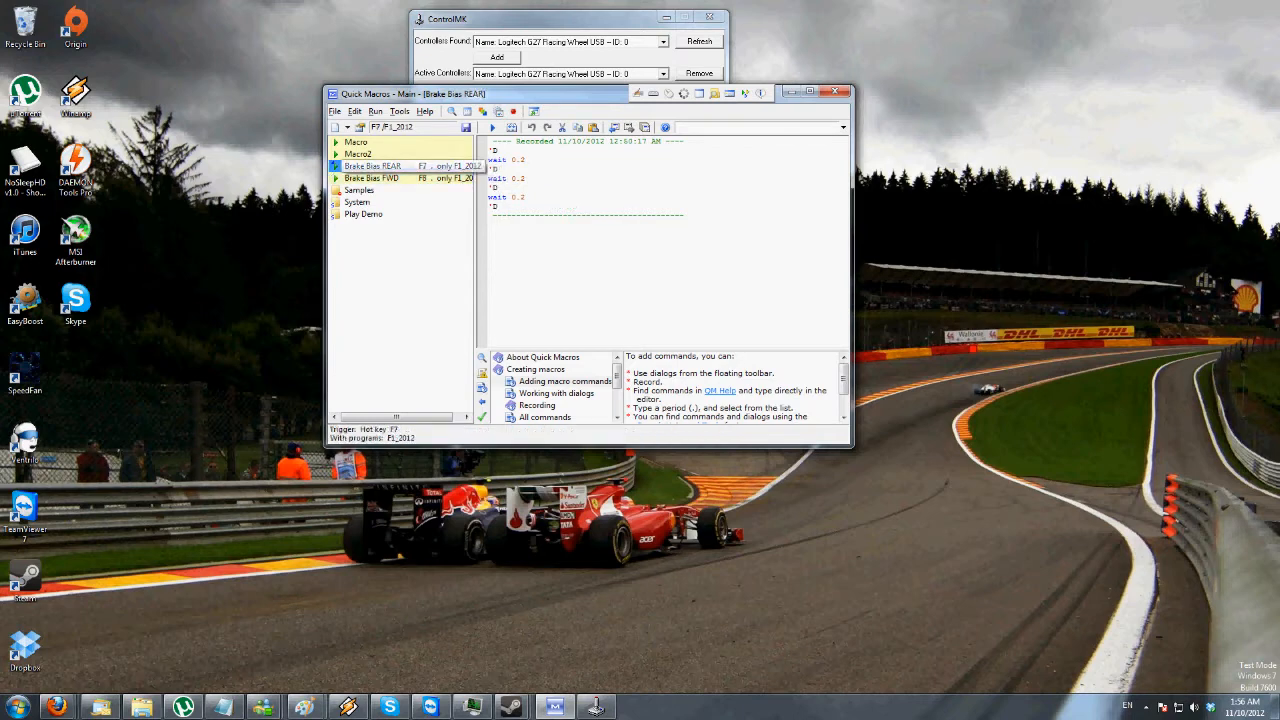
pyautogui.click(373, 165)
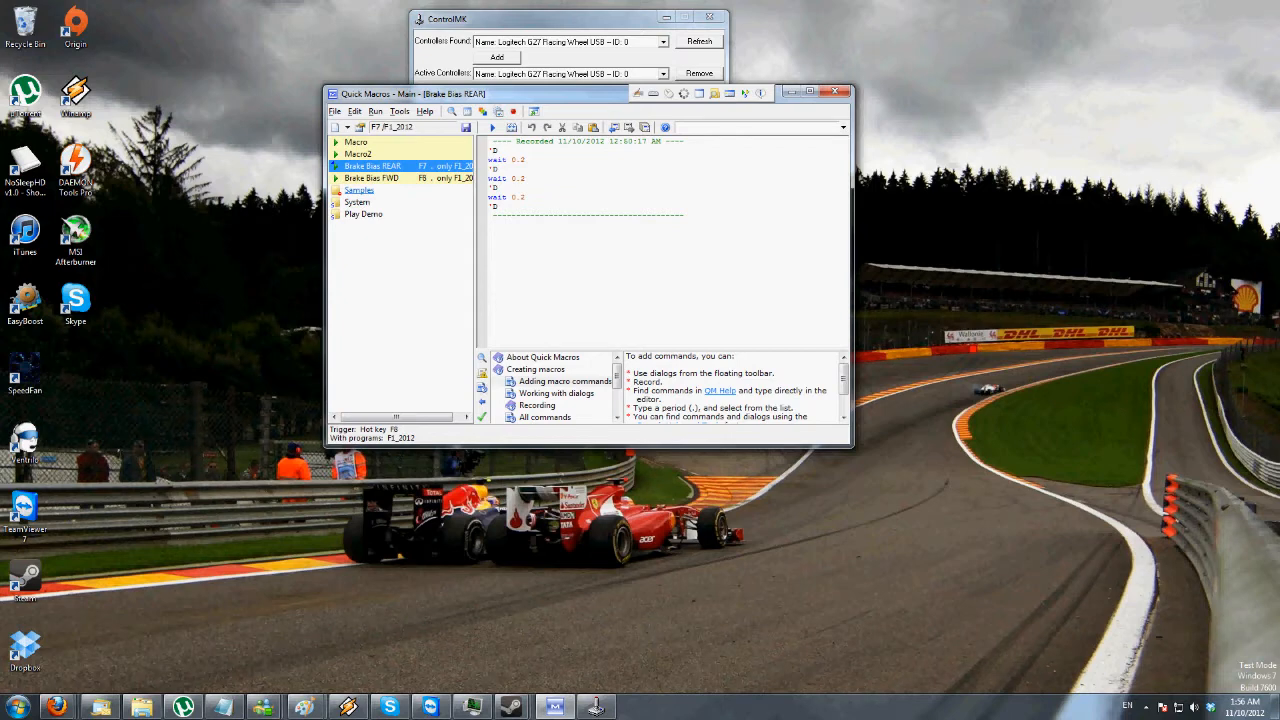
pyautogui.click(357, 154)
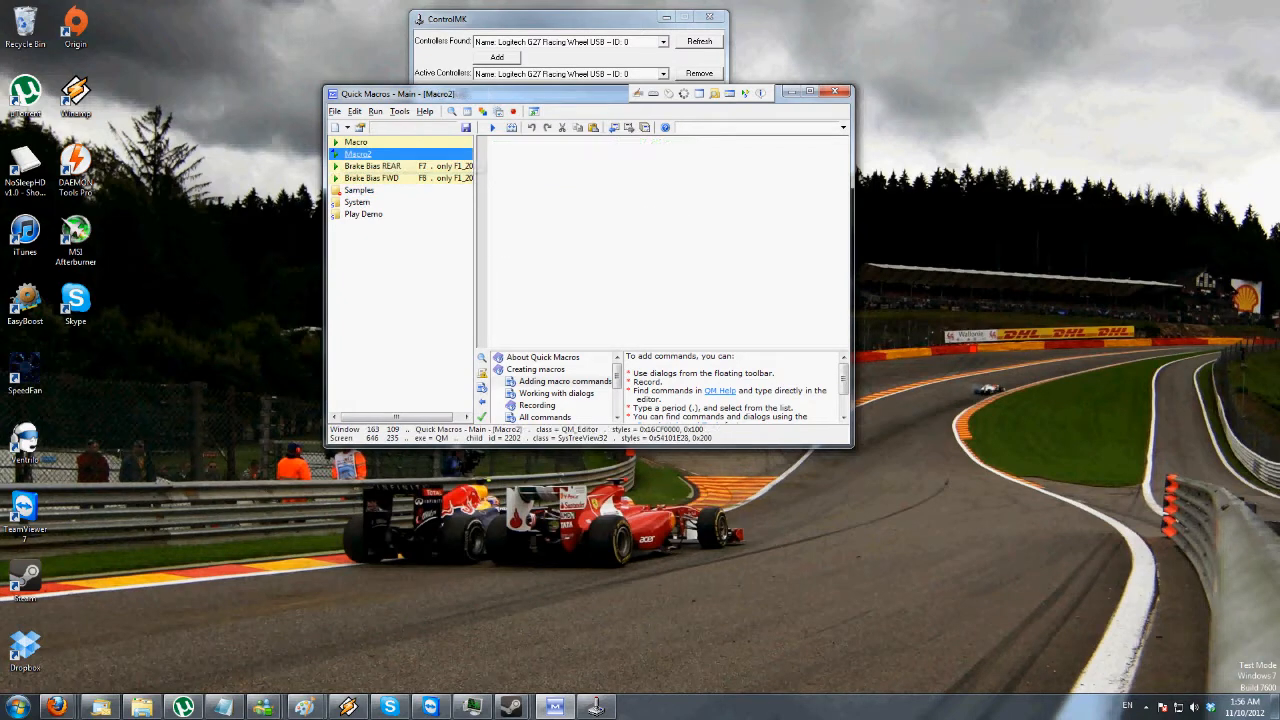
# - Open Brake Bias REAR and select its recorded key sequence for copying into Macro2
pyautogui.click(373, 165)
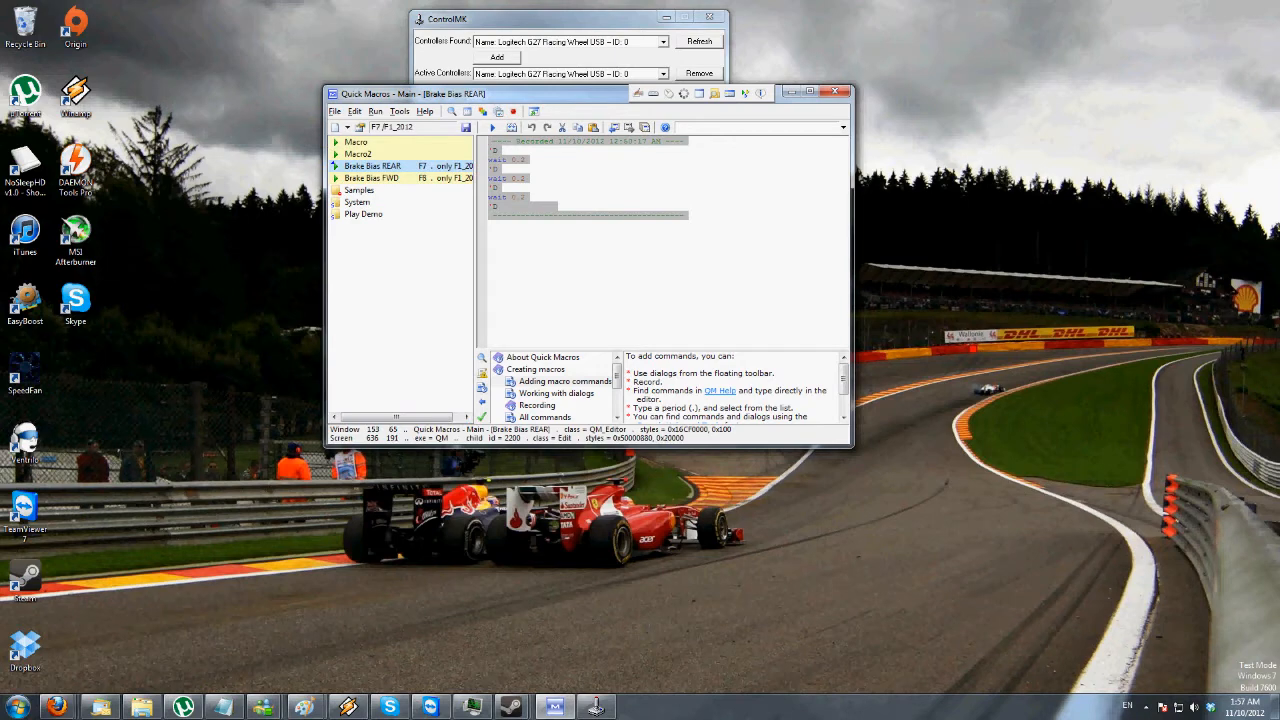
pyautogui.click(358, 153)
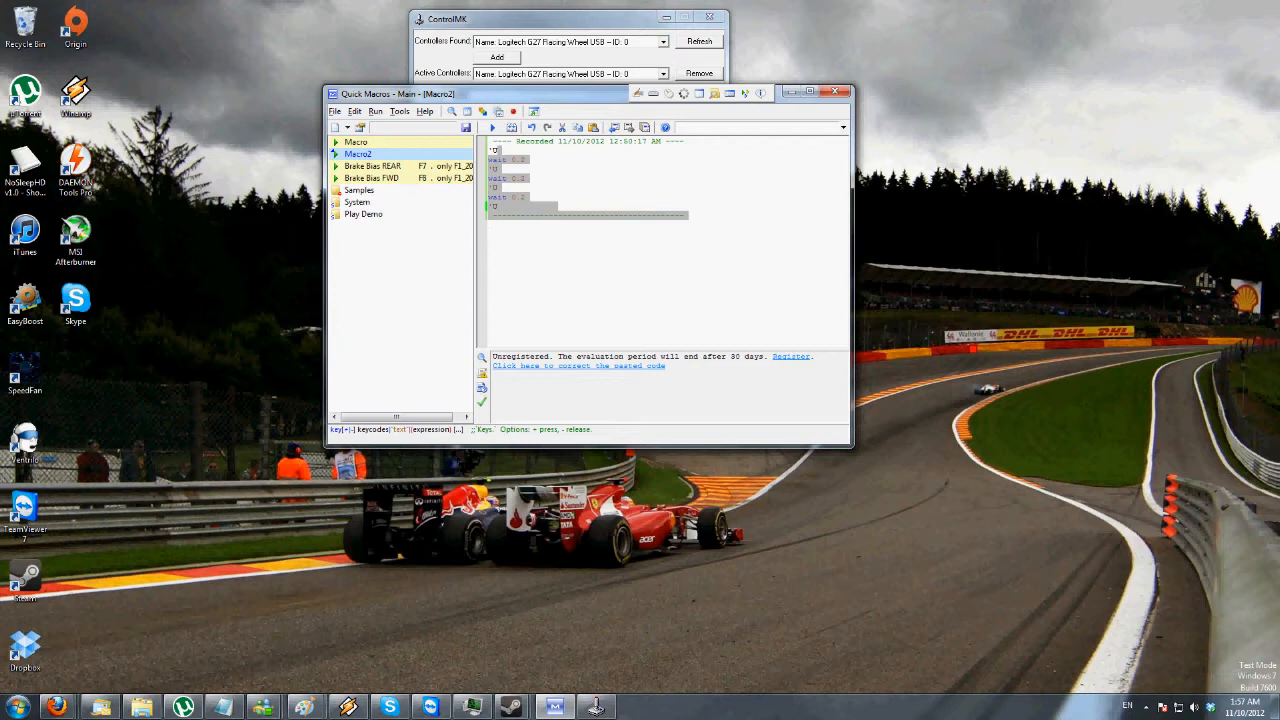
# - Give Macro2 an F6 hotkey limited to chosen programs, and launch F1 2012 from Steam
pyautogui.click(380, 165)
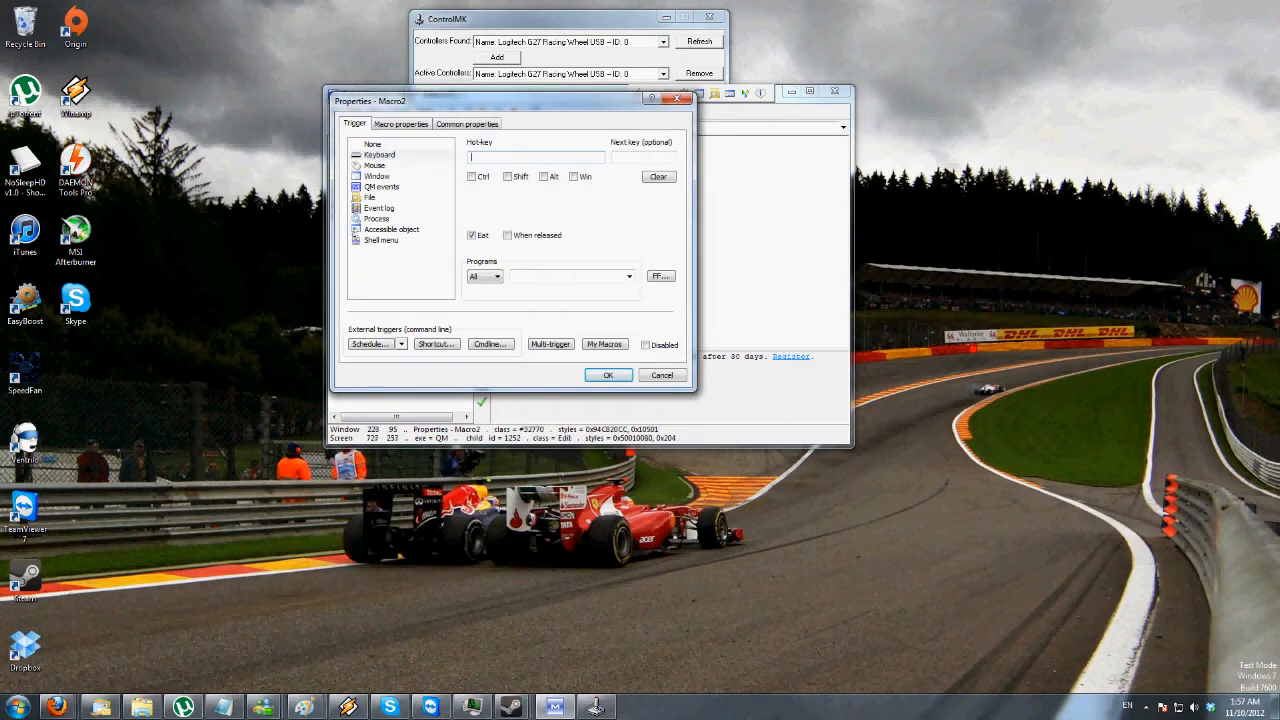
pyautogui.write('%6')
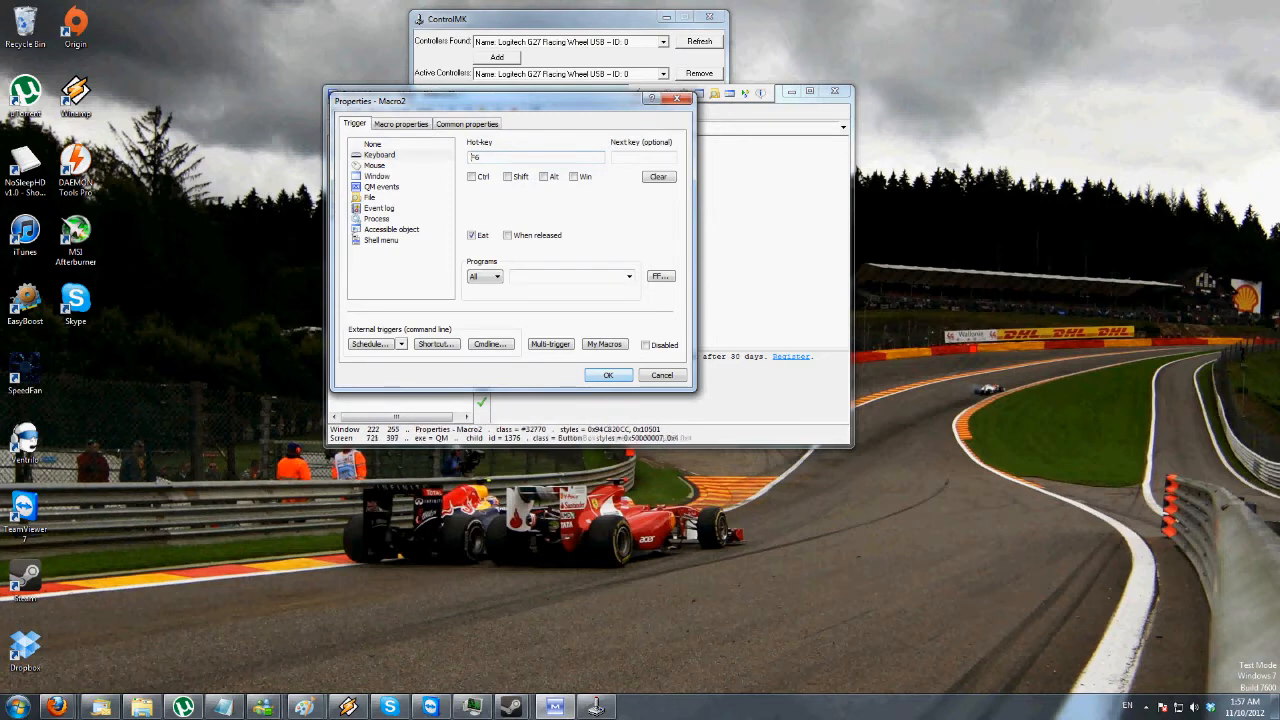
pyautogui.click(485, 276)
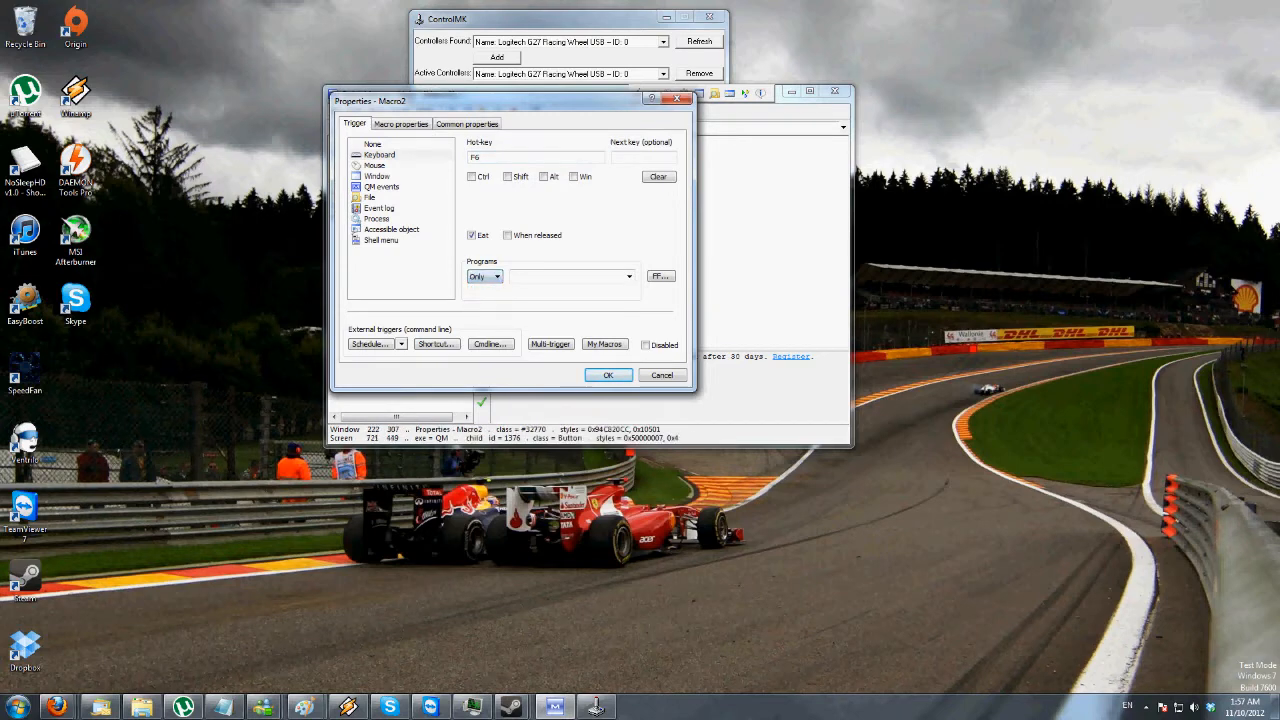
pyautogui.click(628, 276)
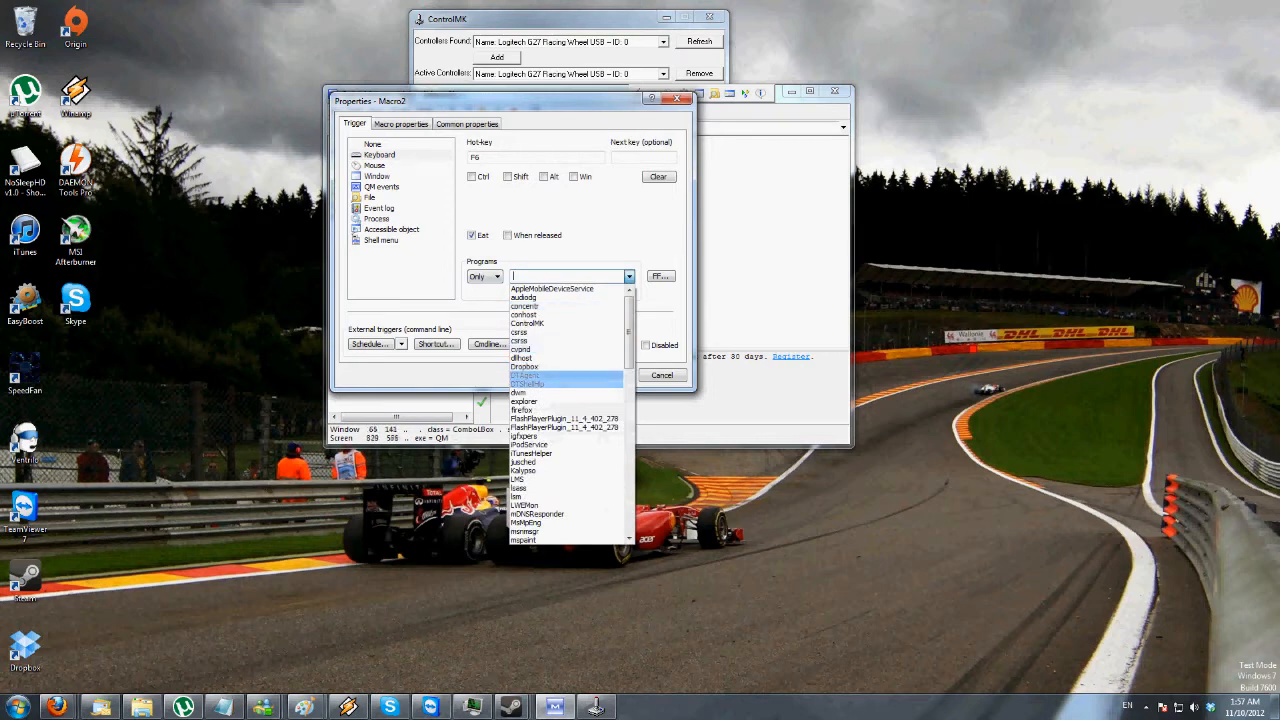
pyautogui.click(537, 512)
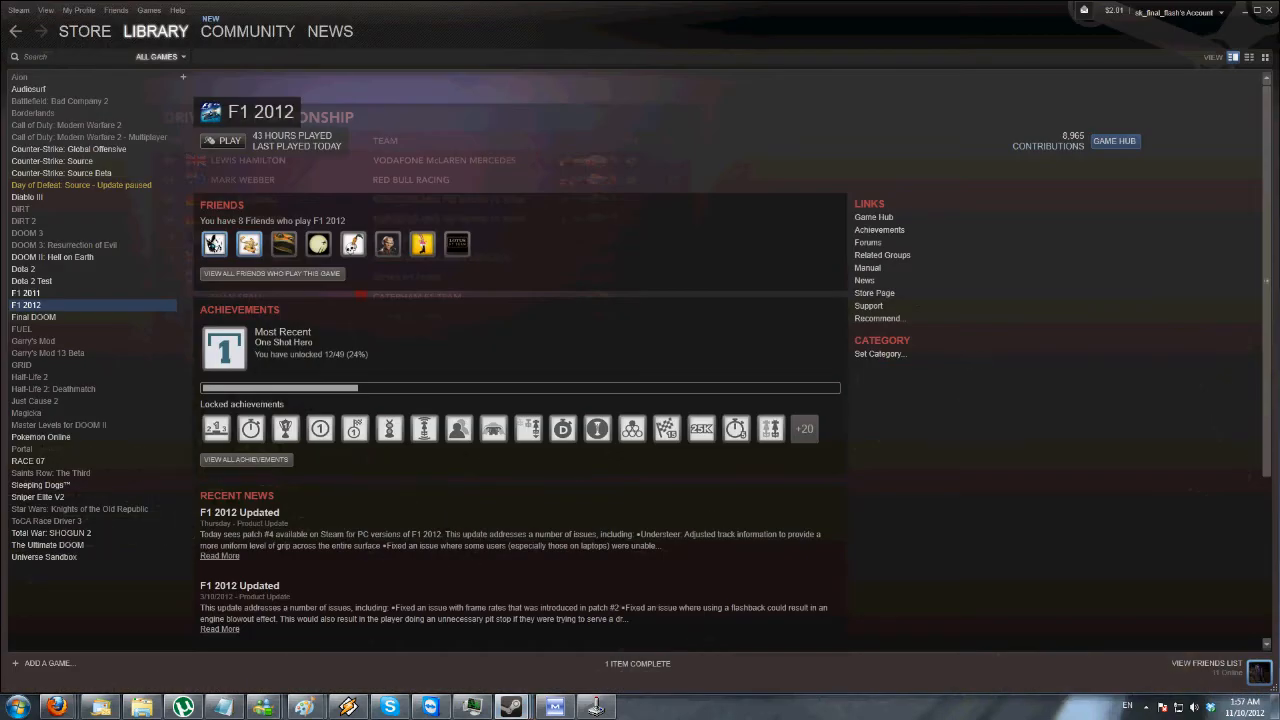
pyautogui.click(222, 140)
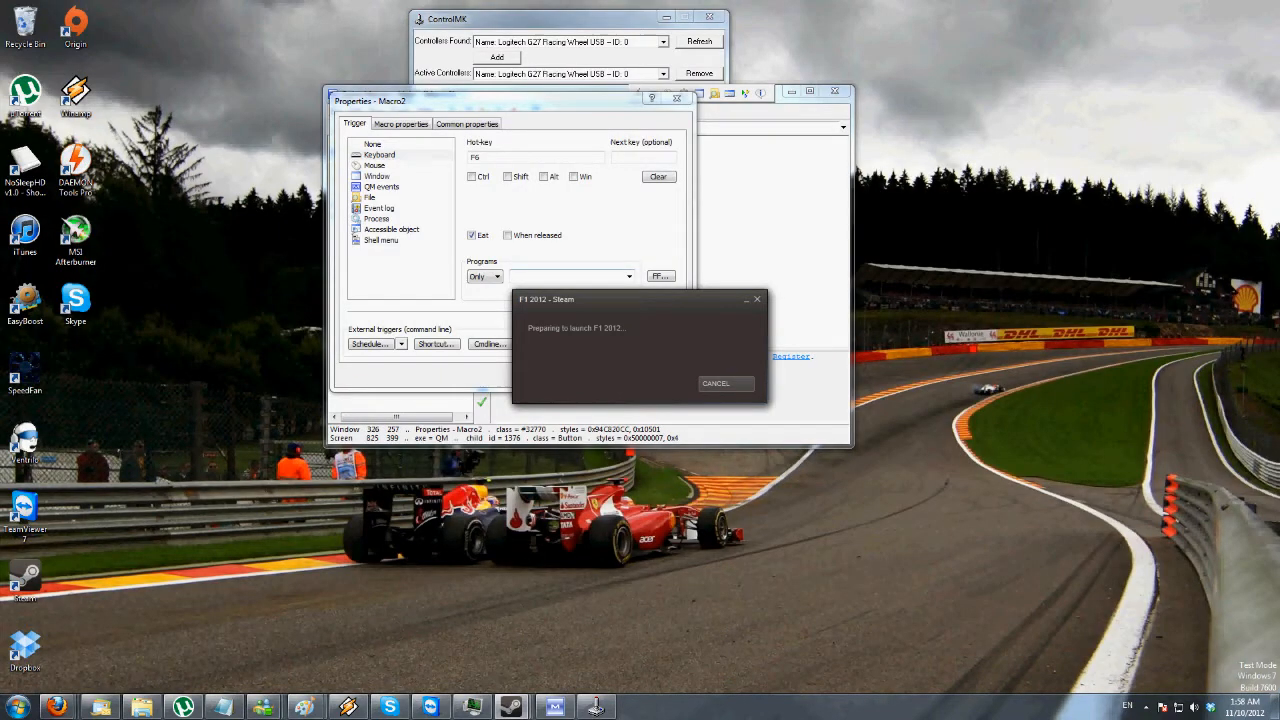
# - Reopen Macro2's trigger settings and make its F6 hotkey fire on key release
pyautogui.click(724, 383)
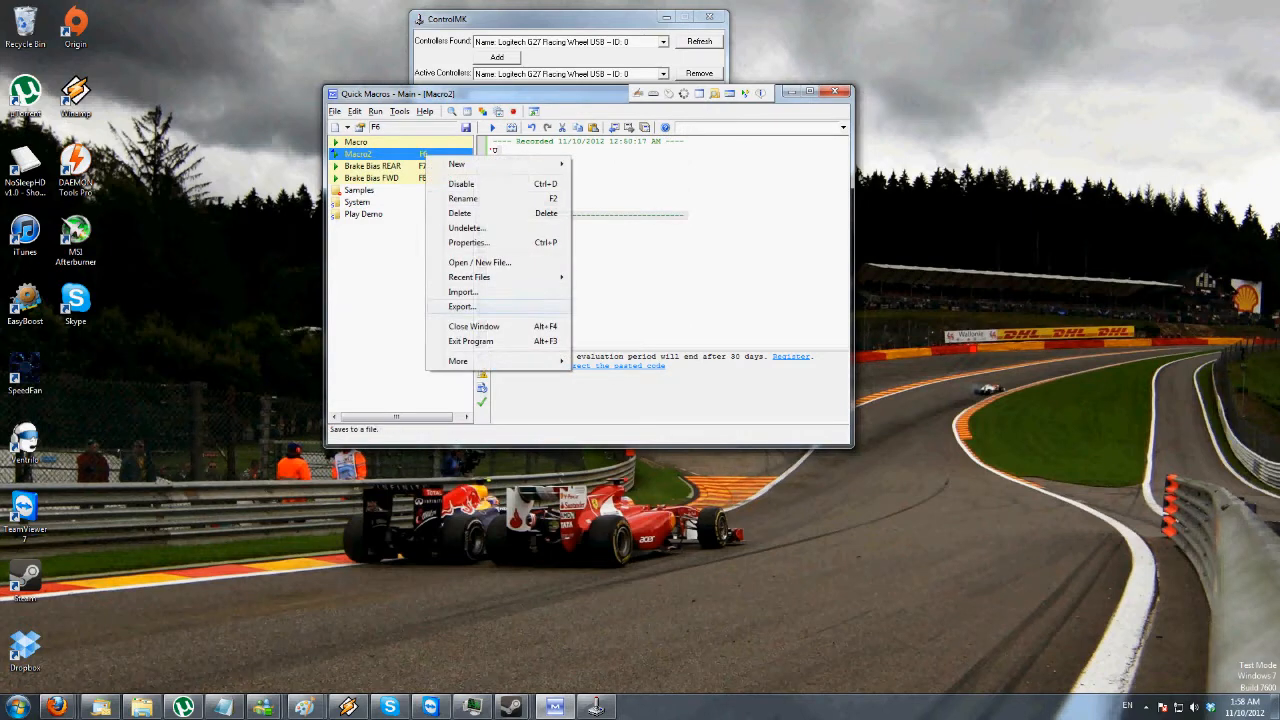
pyautogui.click(468, 242)
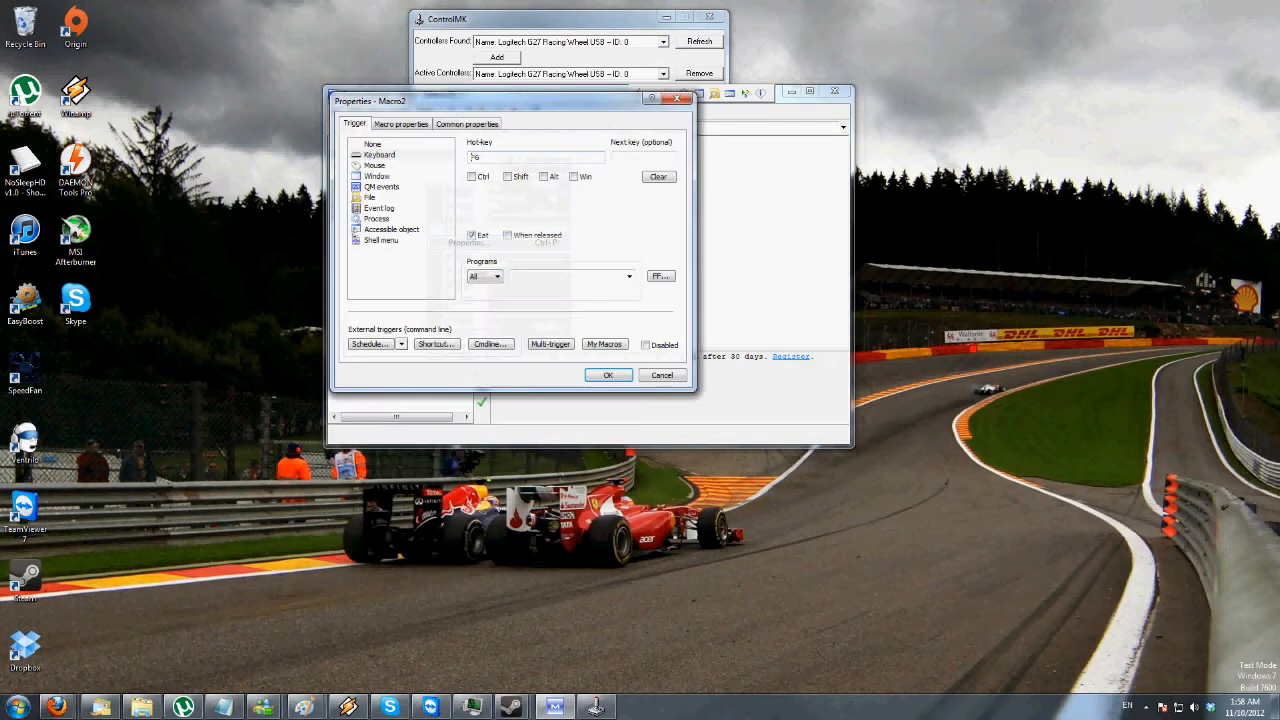
pyautogui.click(629, 276)
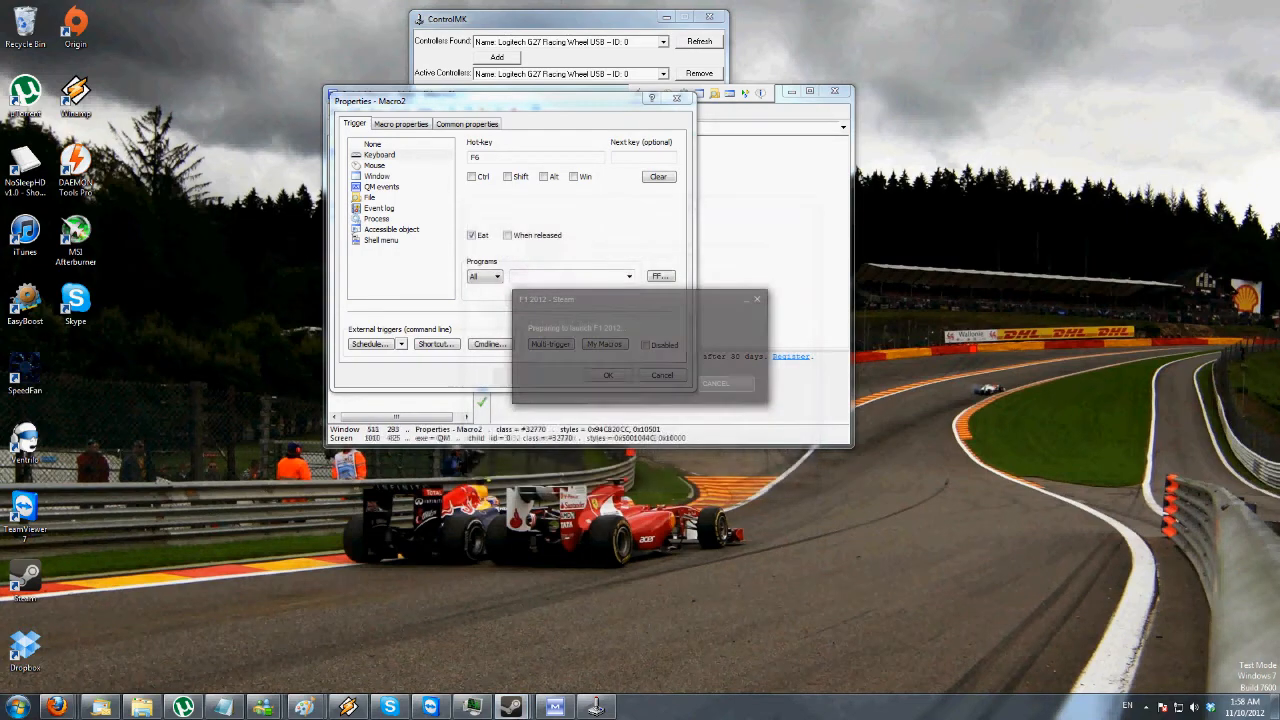
pyautogui.click(628, 276)
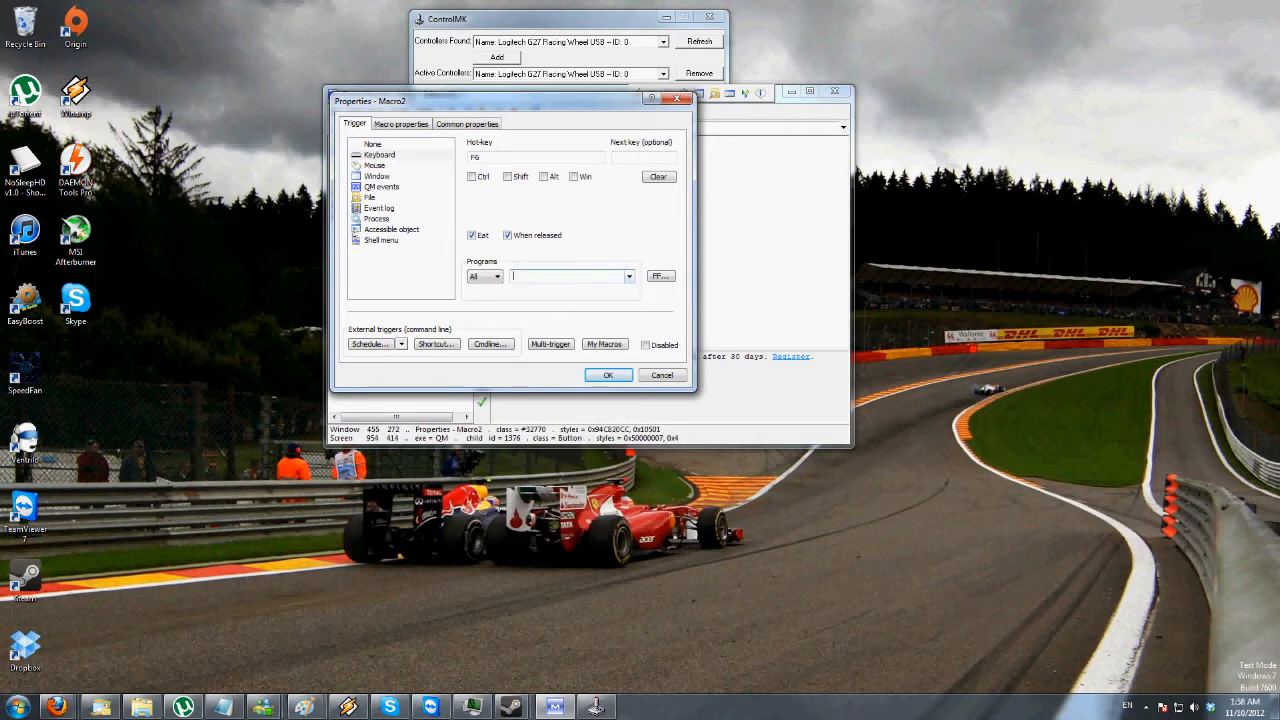
pyautogui.click(628, 276)
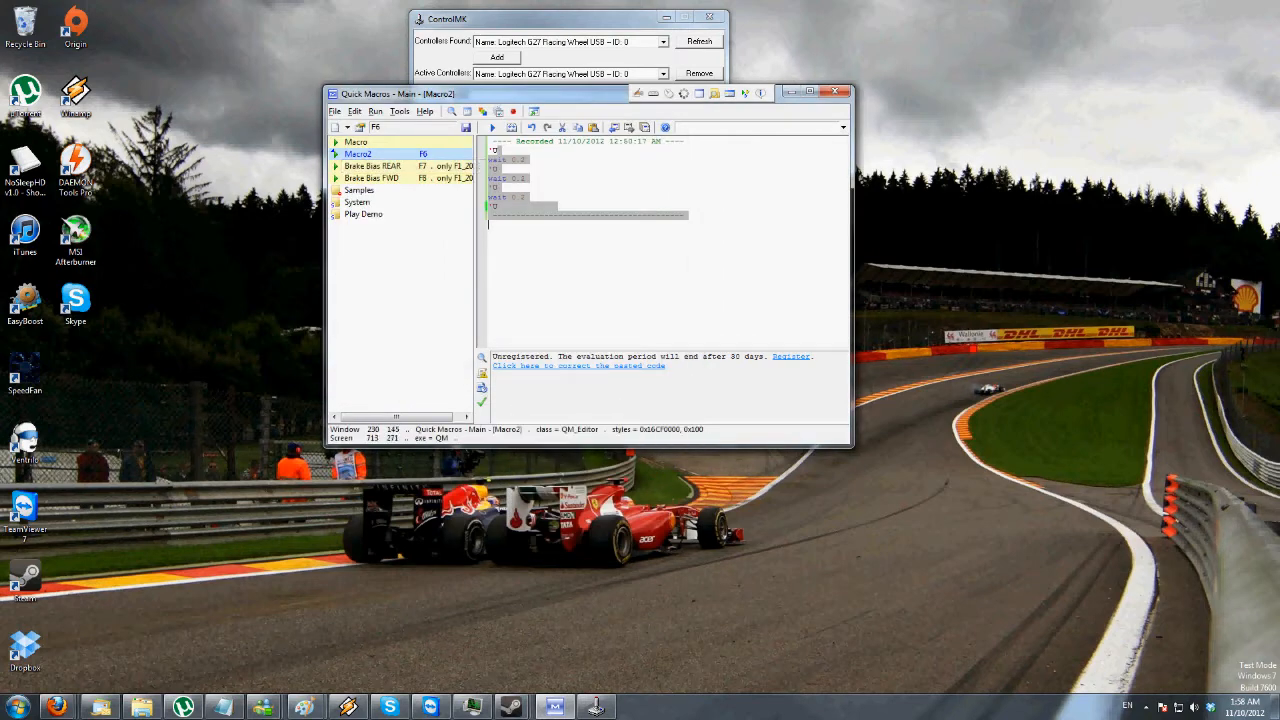
# - Widen the macro tree so each macro's trigger shows beside its name
pyautogui.click(372, 165)
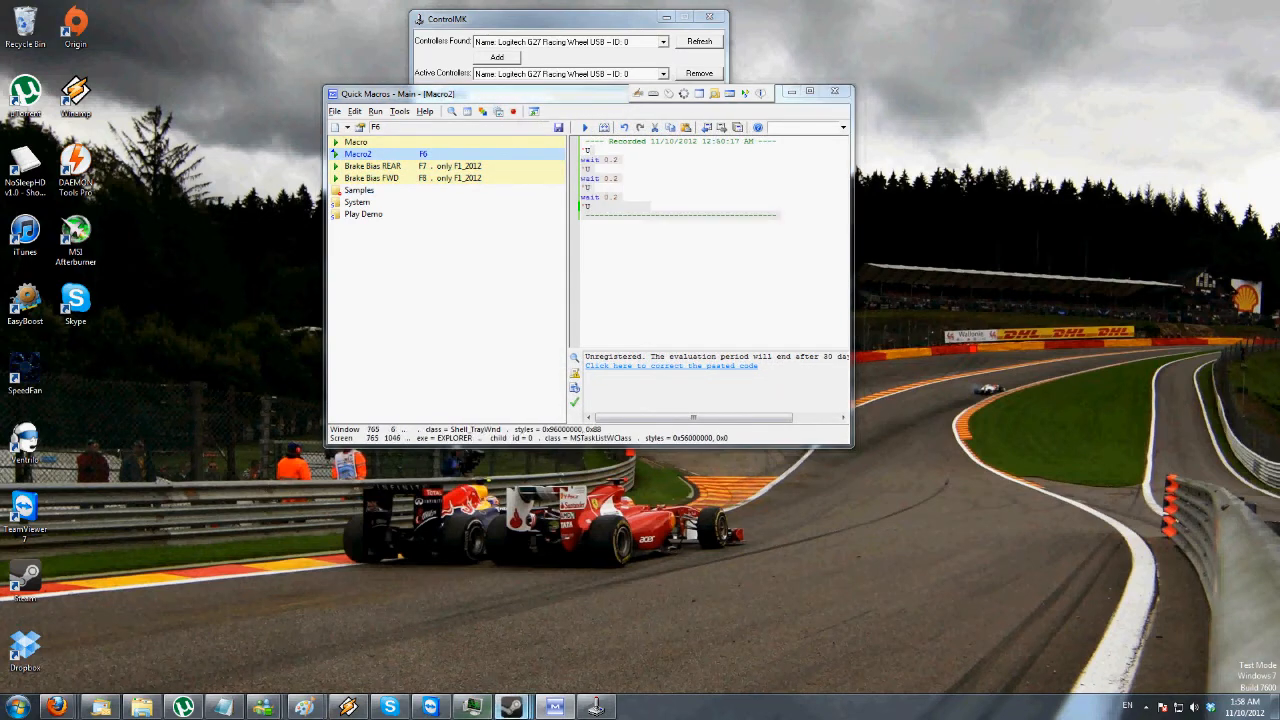
pyautogui.click(395, 165)
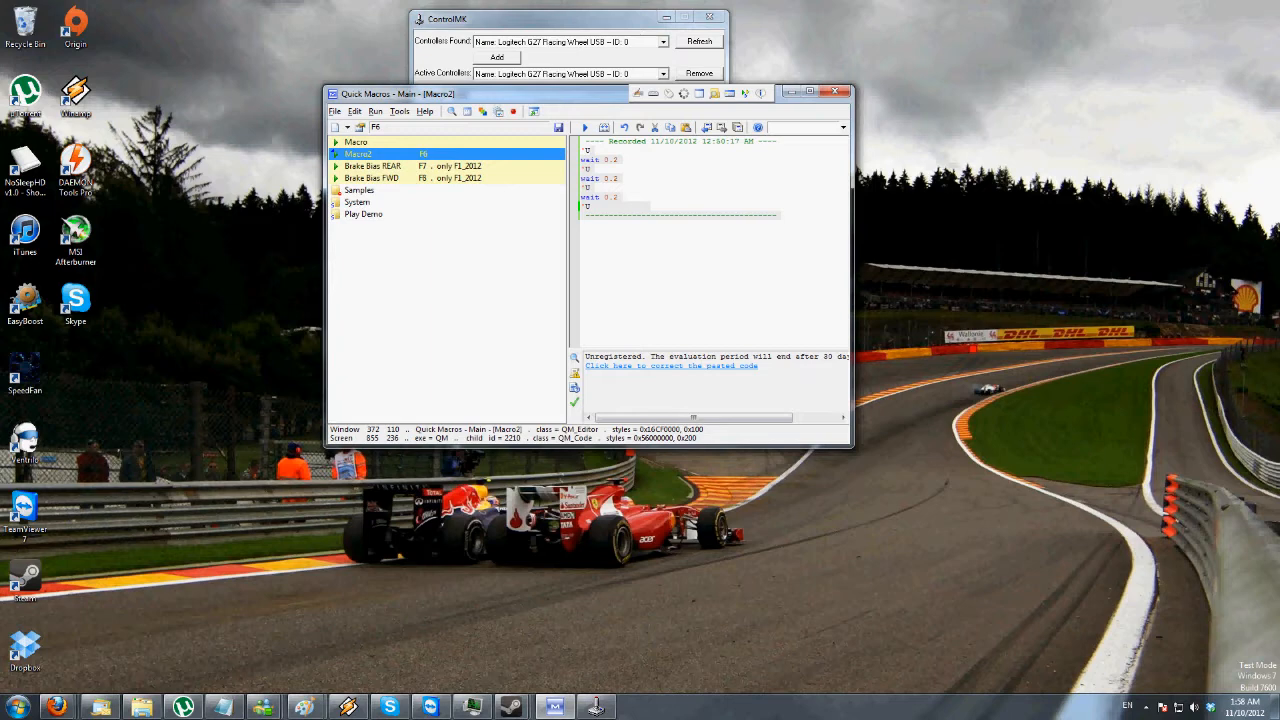
pyautogui.click(372, 177)
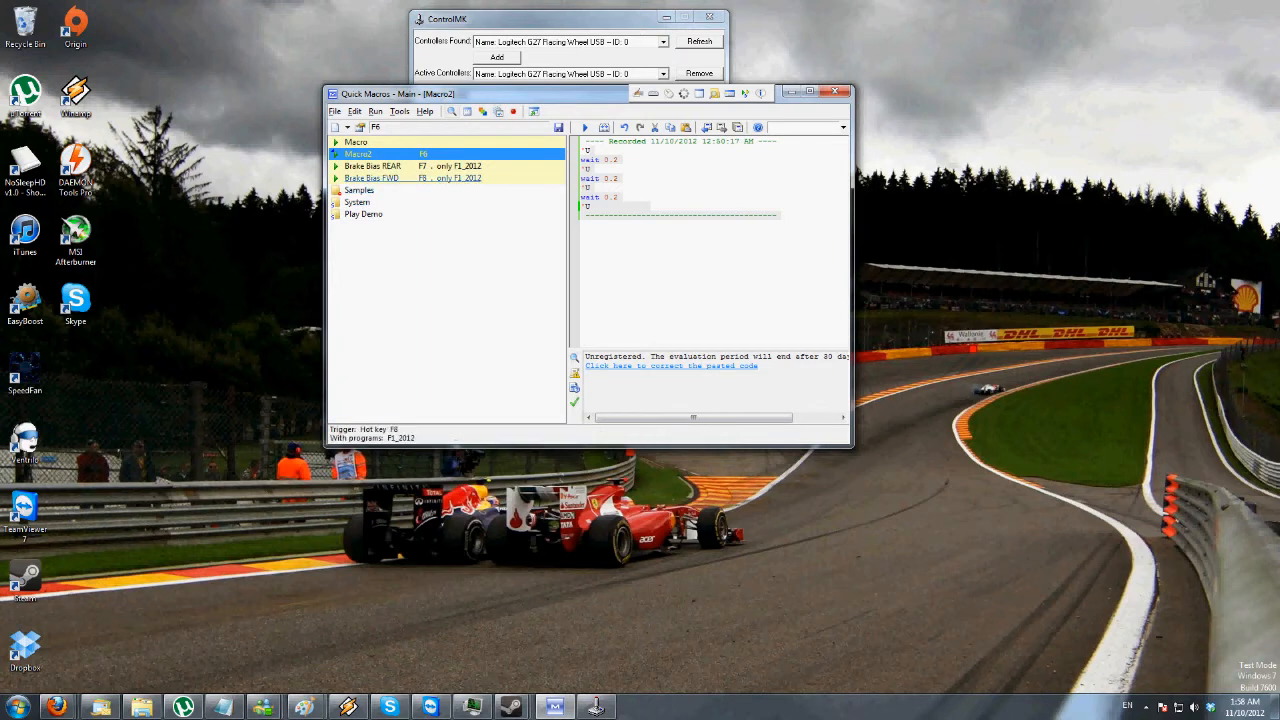
pyautogui.click(372, 166)
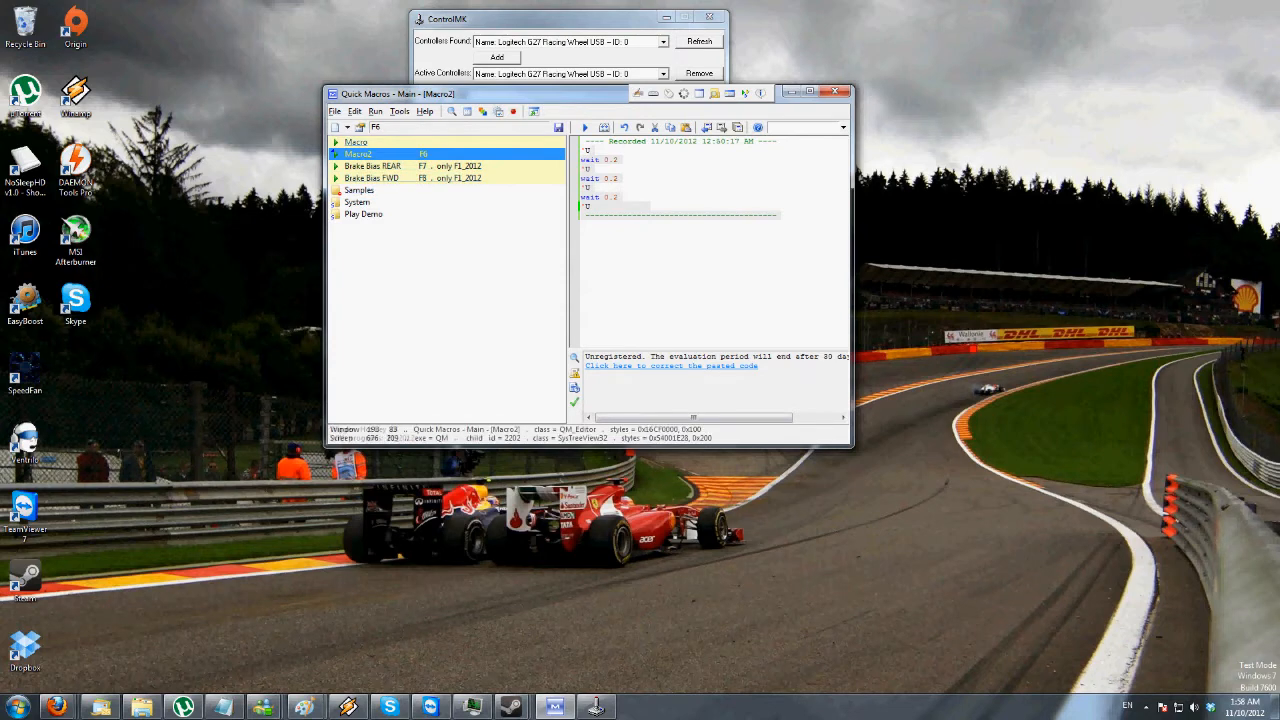
pyautogui.moveTo(510, 707)
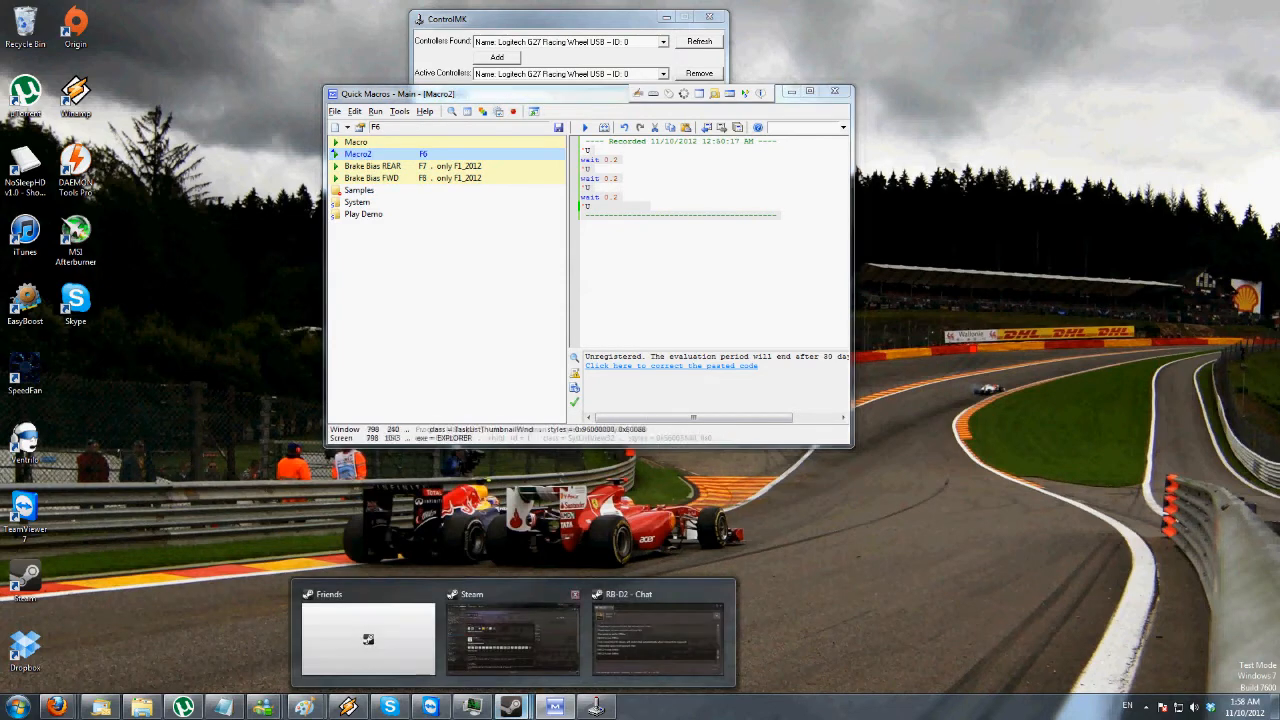
# - Confirm Brake Bias REAR's F7 trigger is limited to F1 2012, then open the macro
pyautogui.rightClick(358, 154)
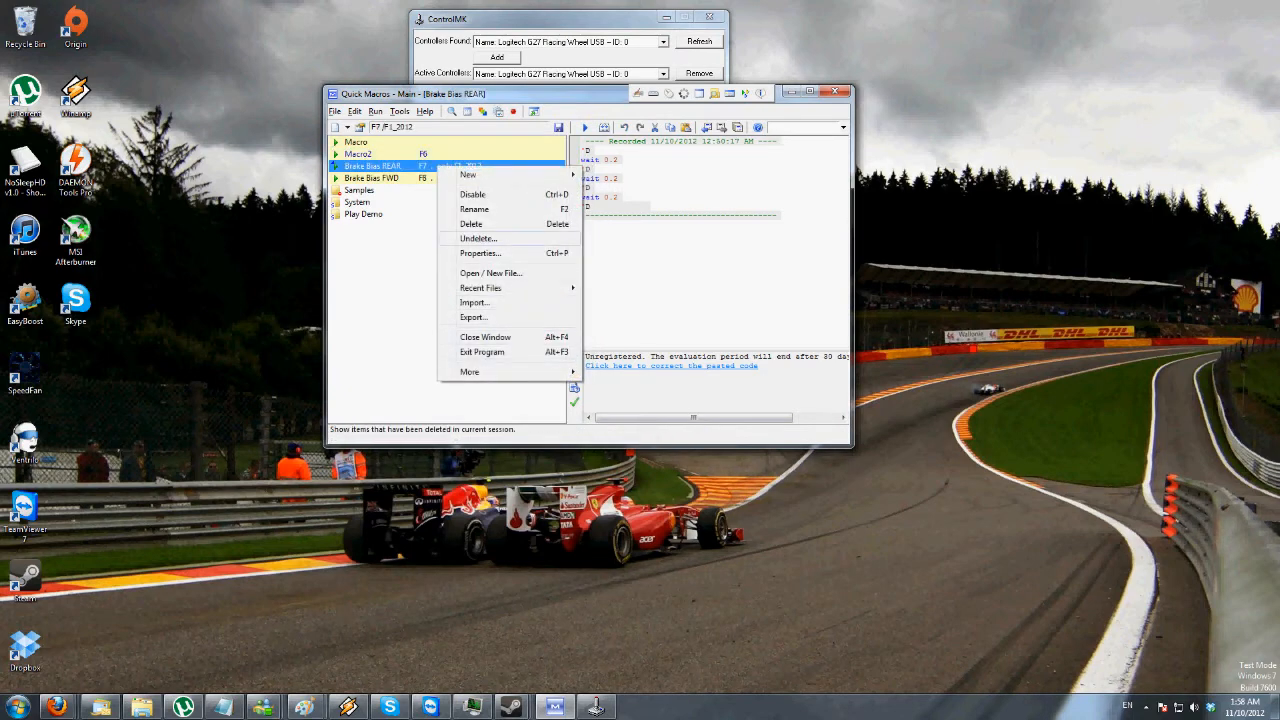
pyautogui.click(480, 253)
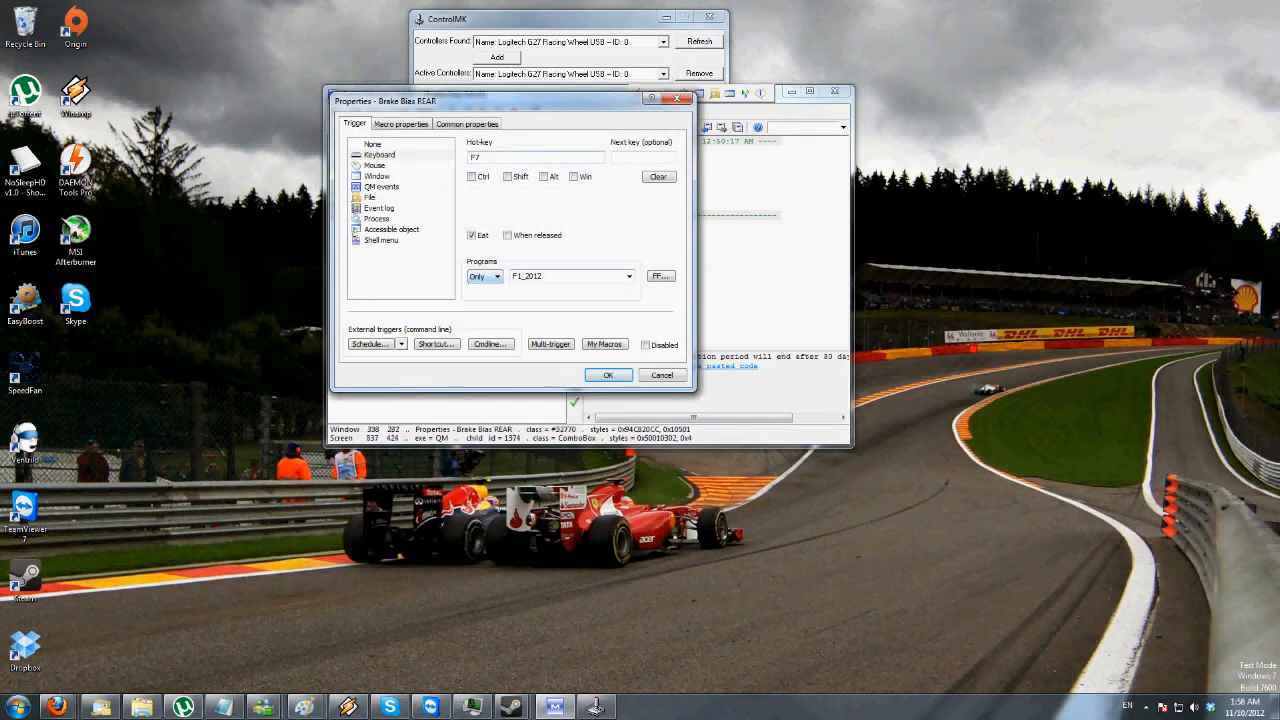
pyautogui.click(608, 375)
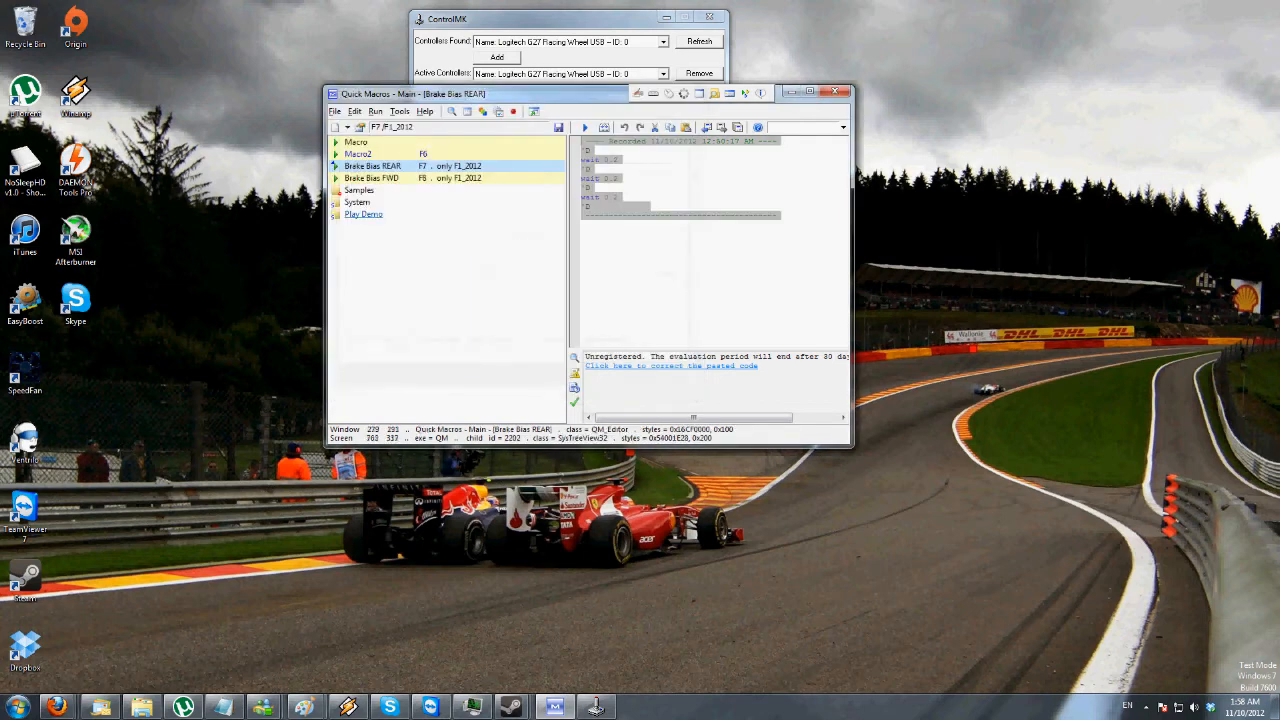
pyautogui.click(357, 153)
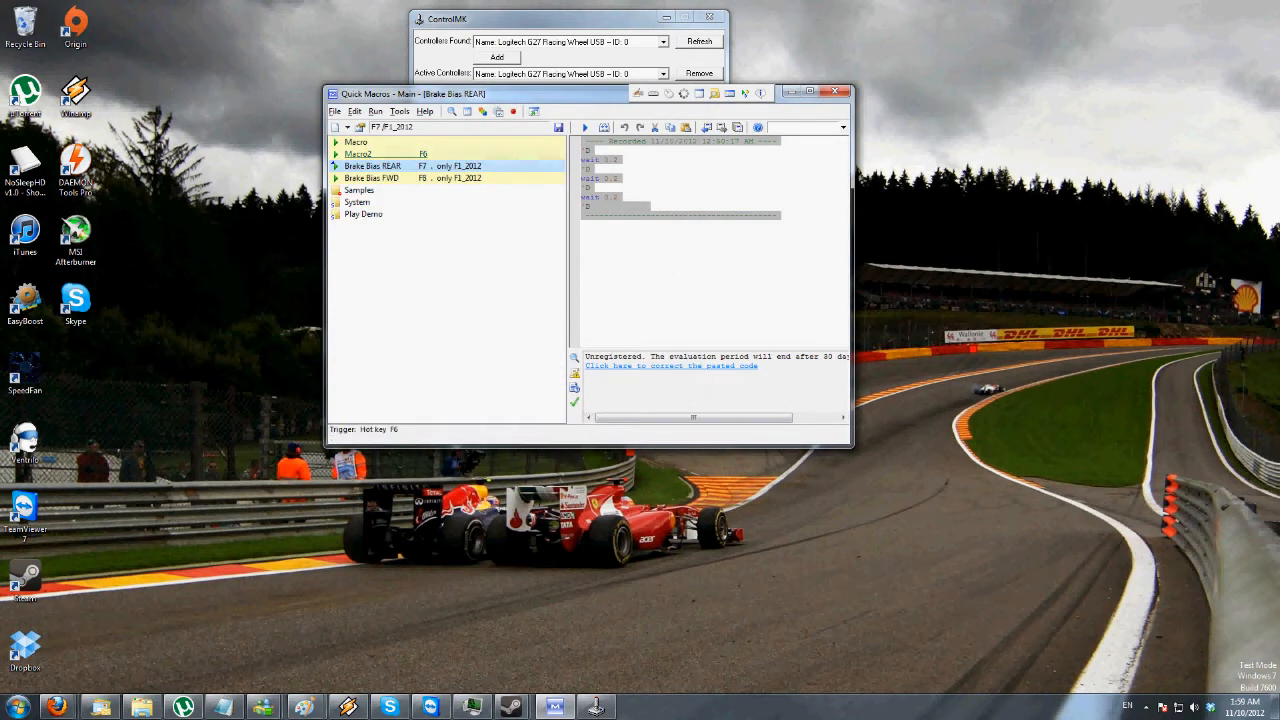
# - Select Macro2 in the tree and give it the name 'Fast Fuel'
pyautogui.click(357, 153)
pyautogui.write('Fast Fuel')
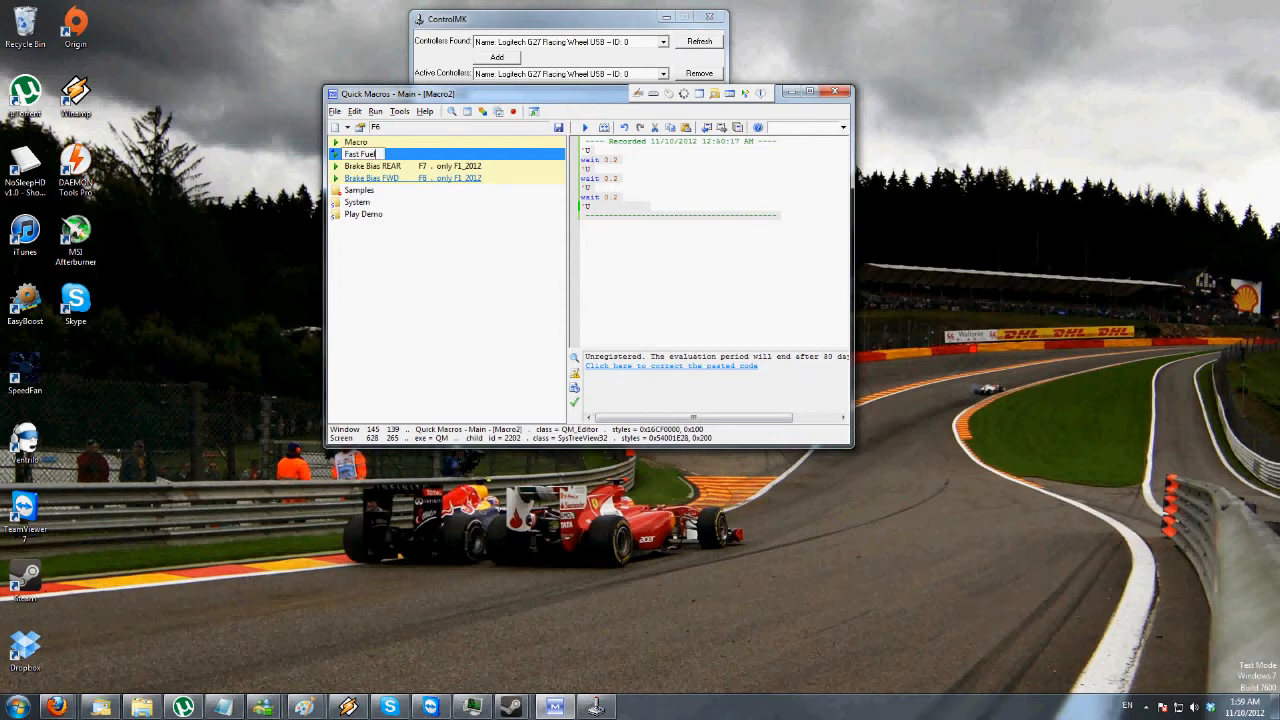
pyautogui.click(356, 141)
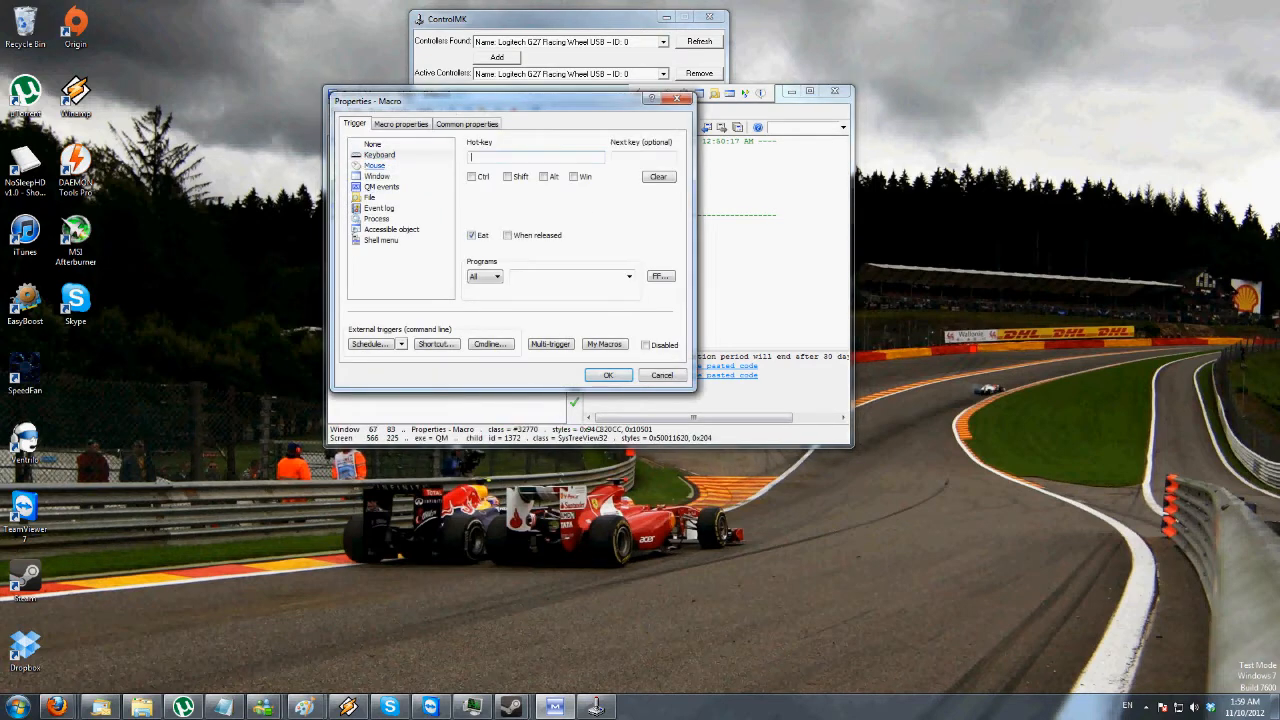
# - Assign the F5 hotkey to the plain Macro and rename it 'Lean Fuel'
pyautogui.write('F5')
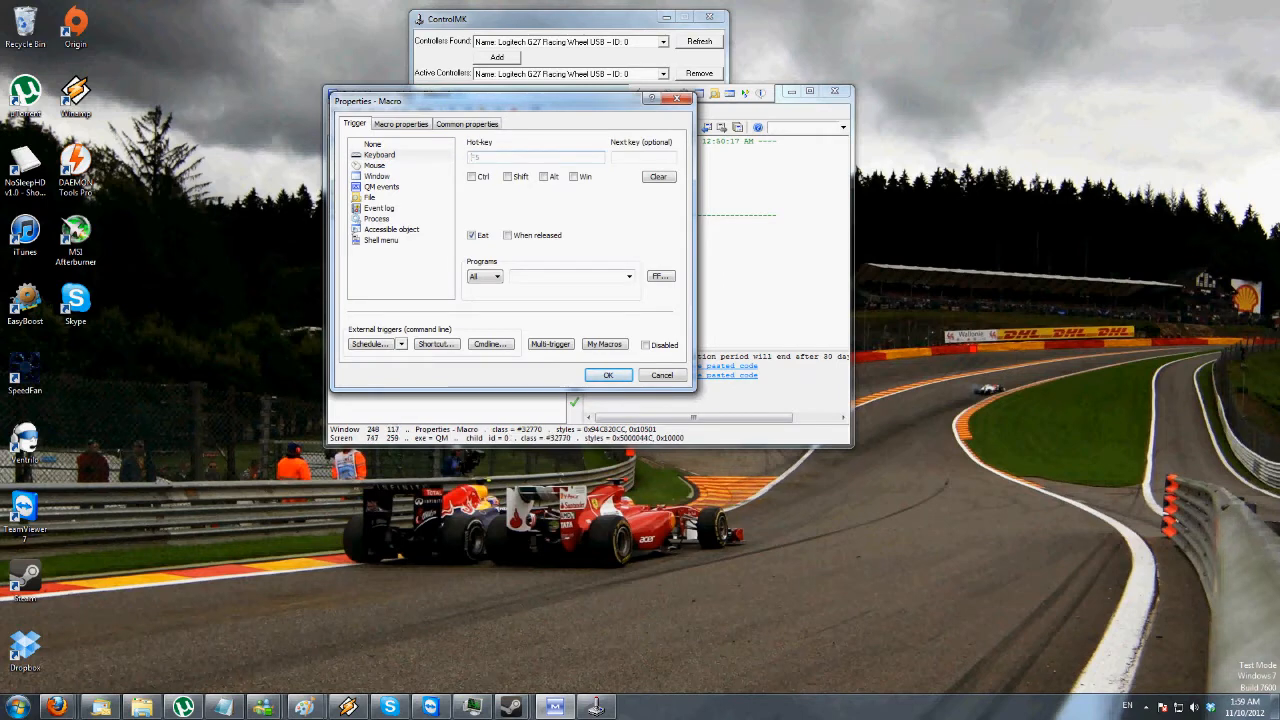
pyautogui.click(497, 276)
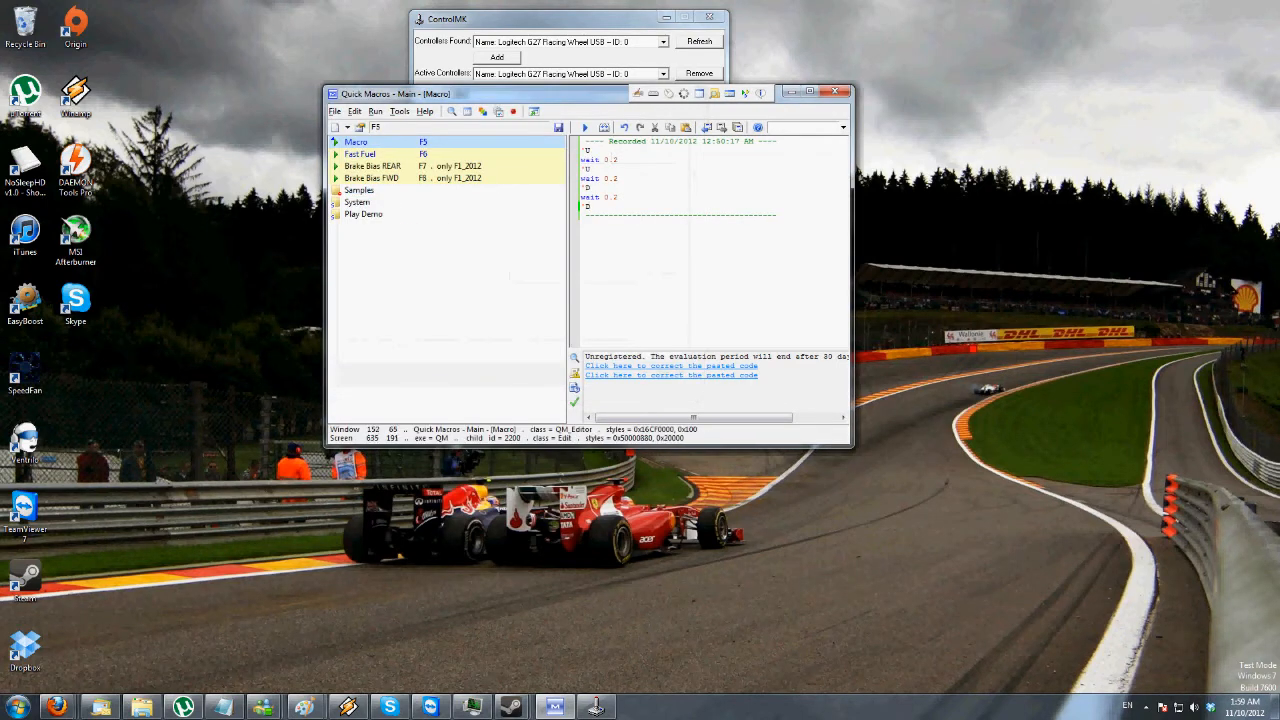
pyautogui.rightClick(356, 141)
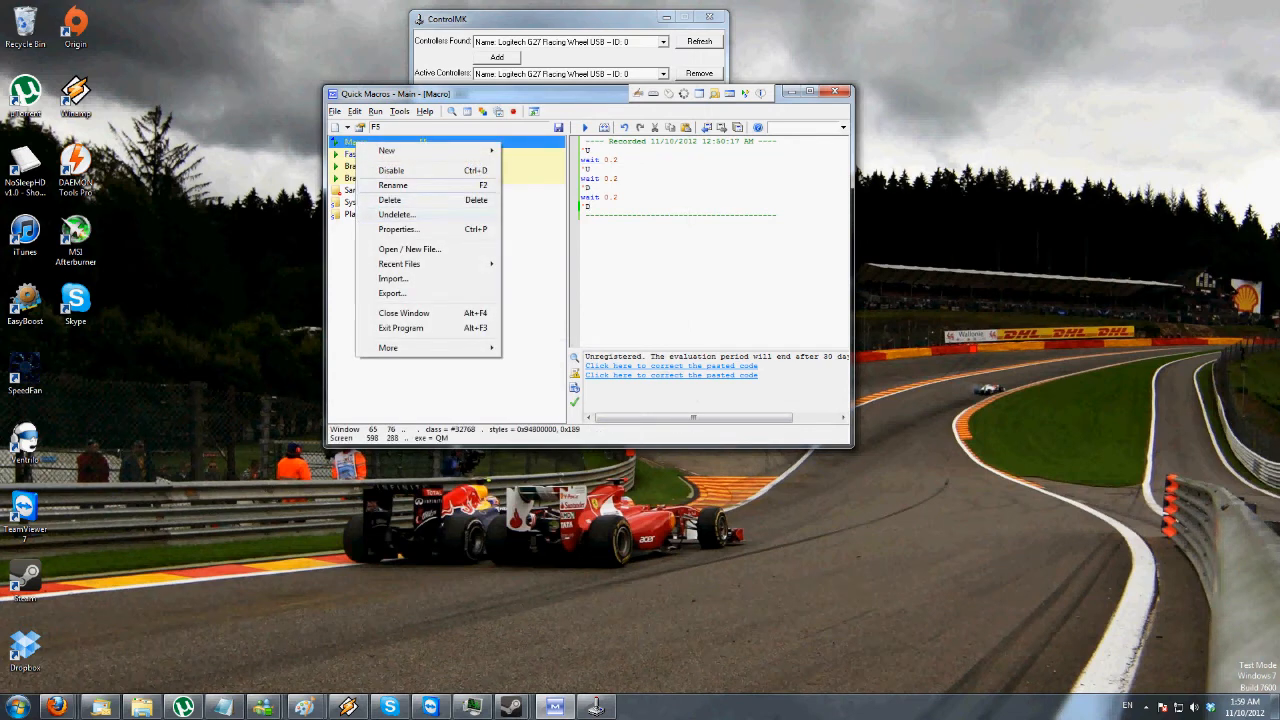
pyautogui.click(360, 153)
pyautogui.write('Lean Fuel')
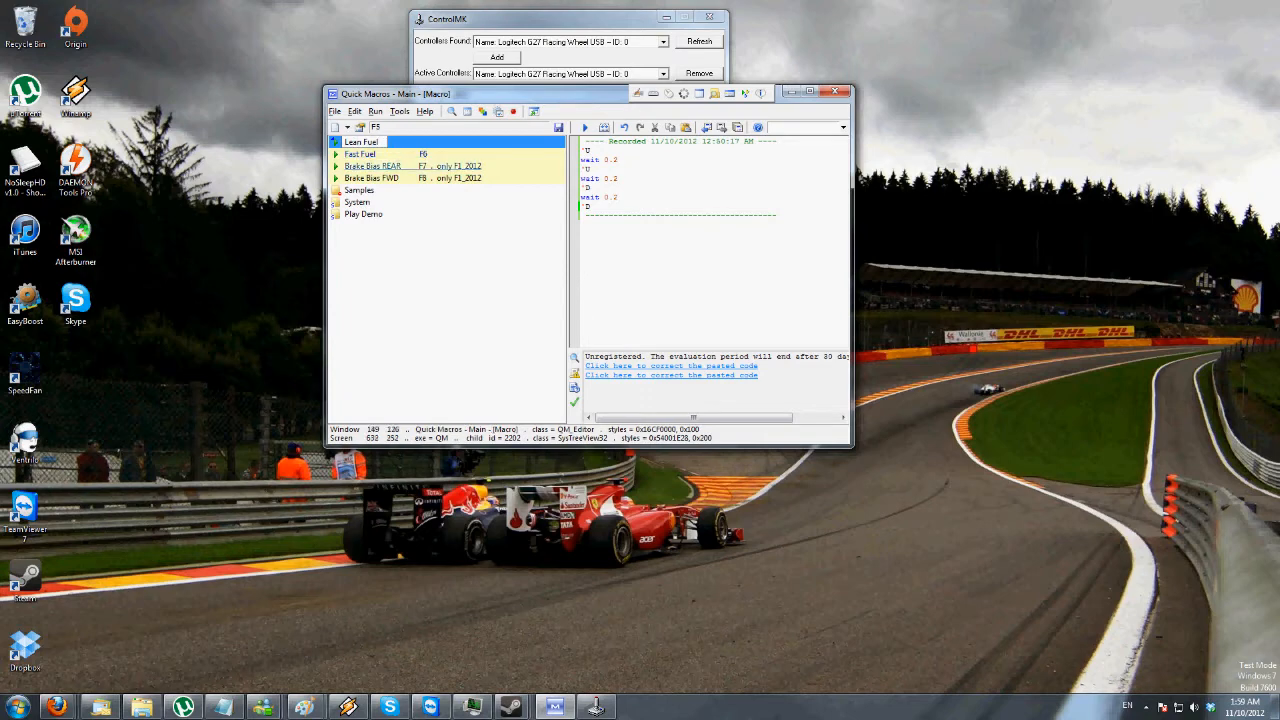
pyautogui.click(360, 141)
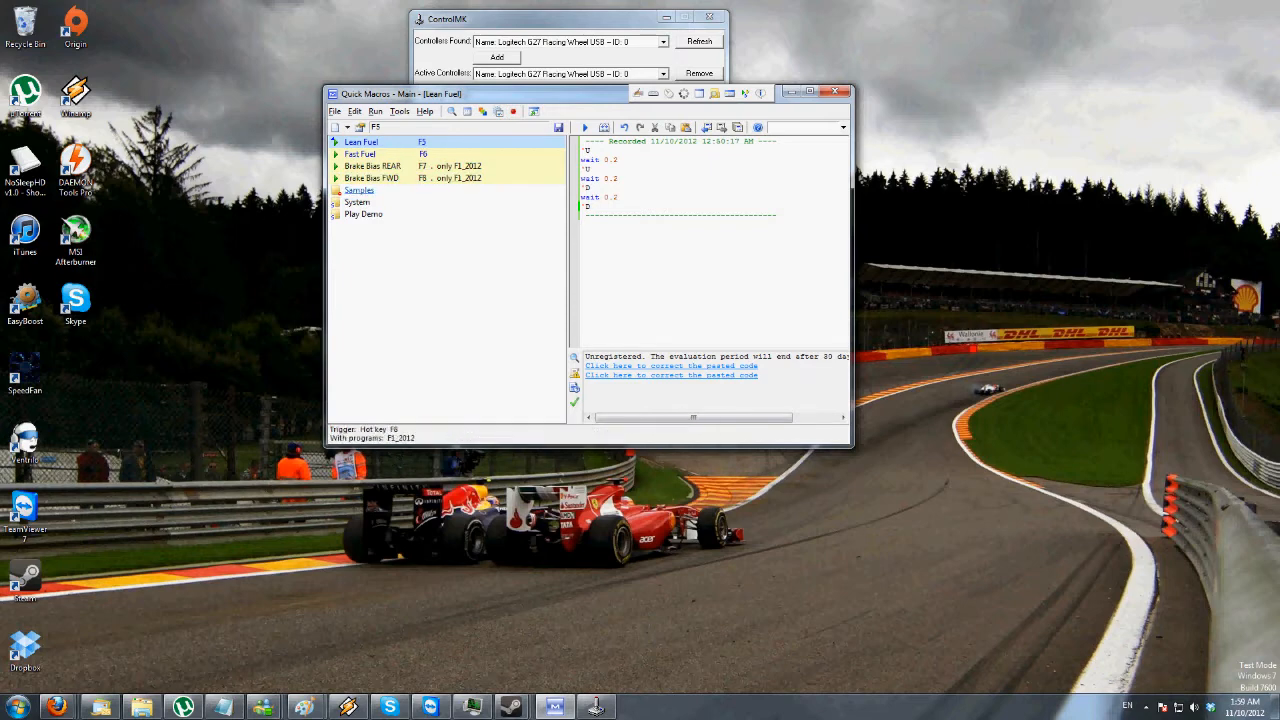
# - Check the Brake Bias REAR and FWD macro code in the macro list
pyautogui.click(372, 165)
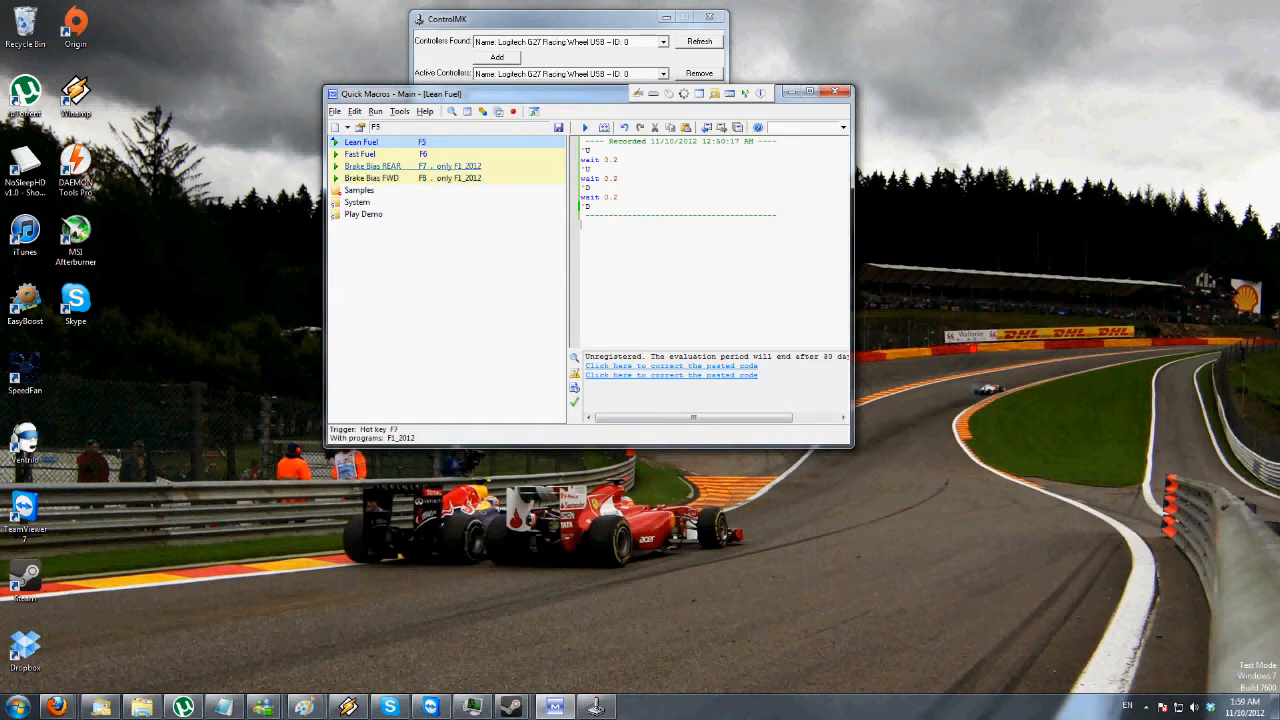
pyautogui.click(373, 178)
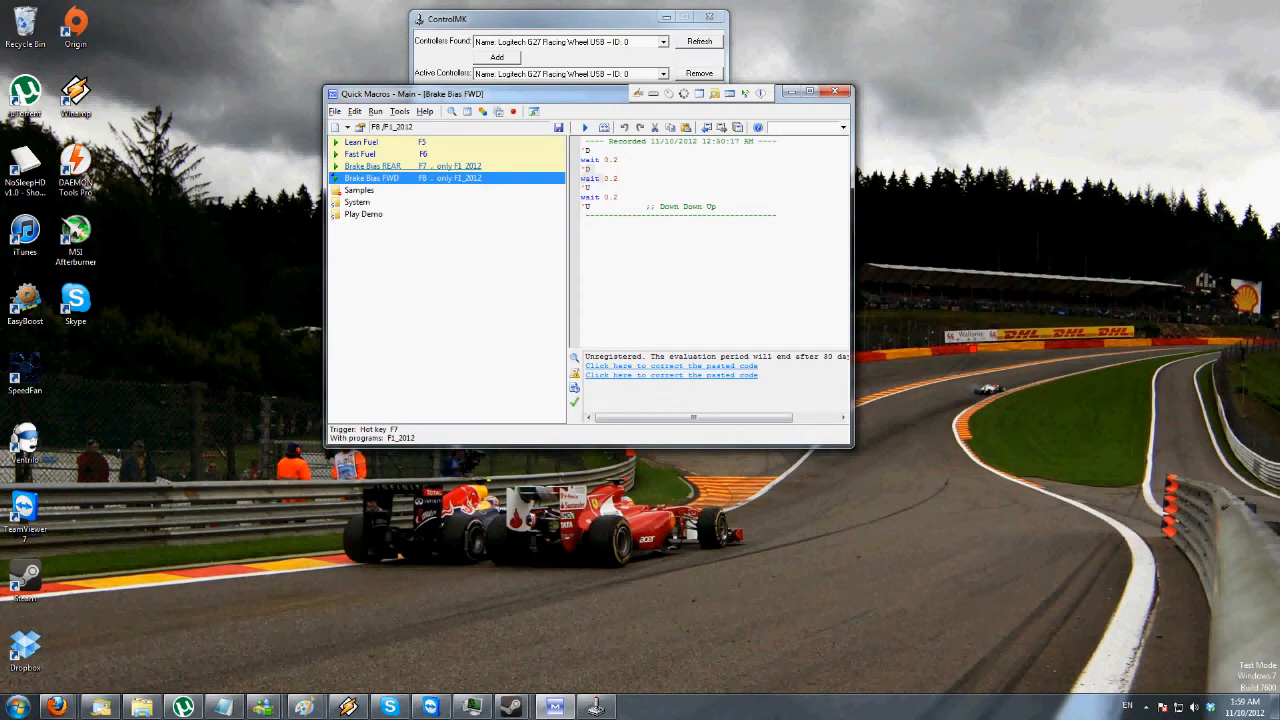
pyautogui.click(361, 141)
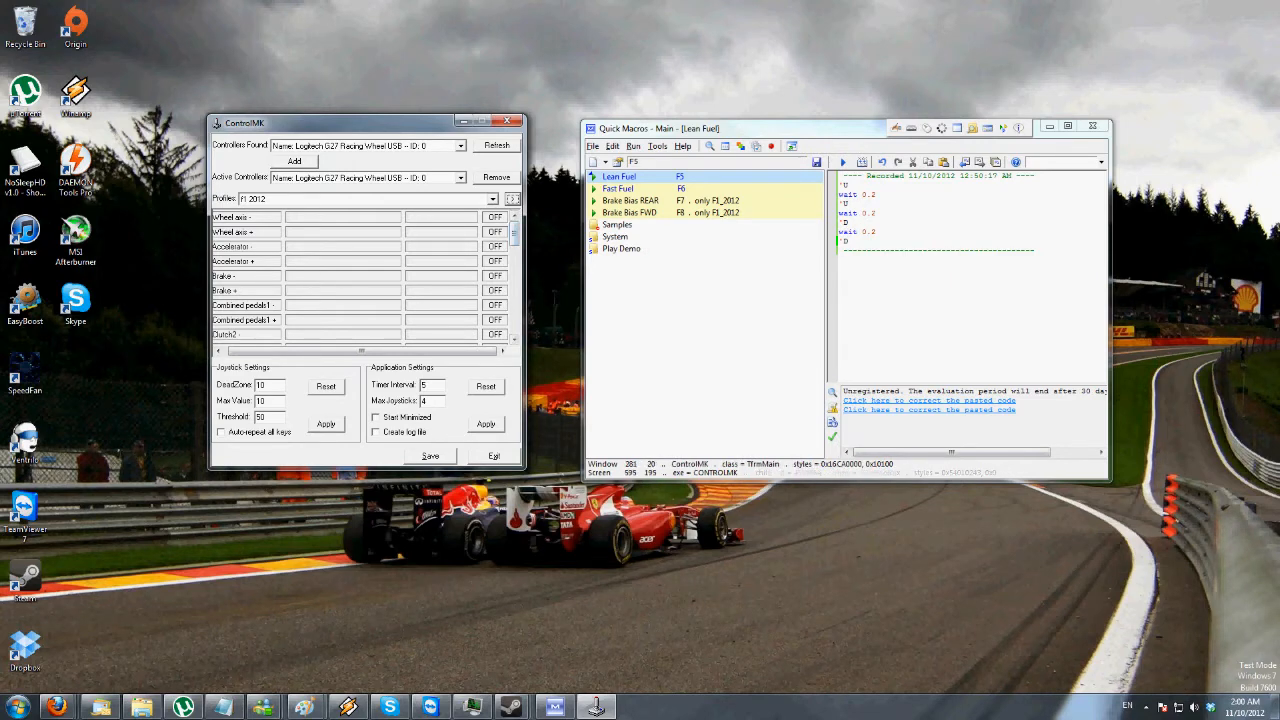
# - Select the G27 Racing Wheel as the active controller and scroll to the Buttons rows
pyautogui.click(459, 145)
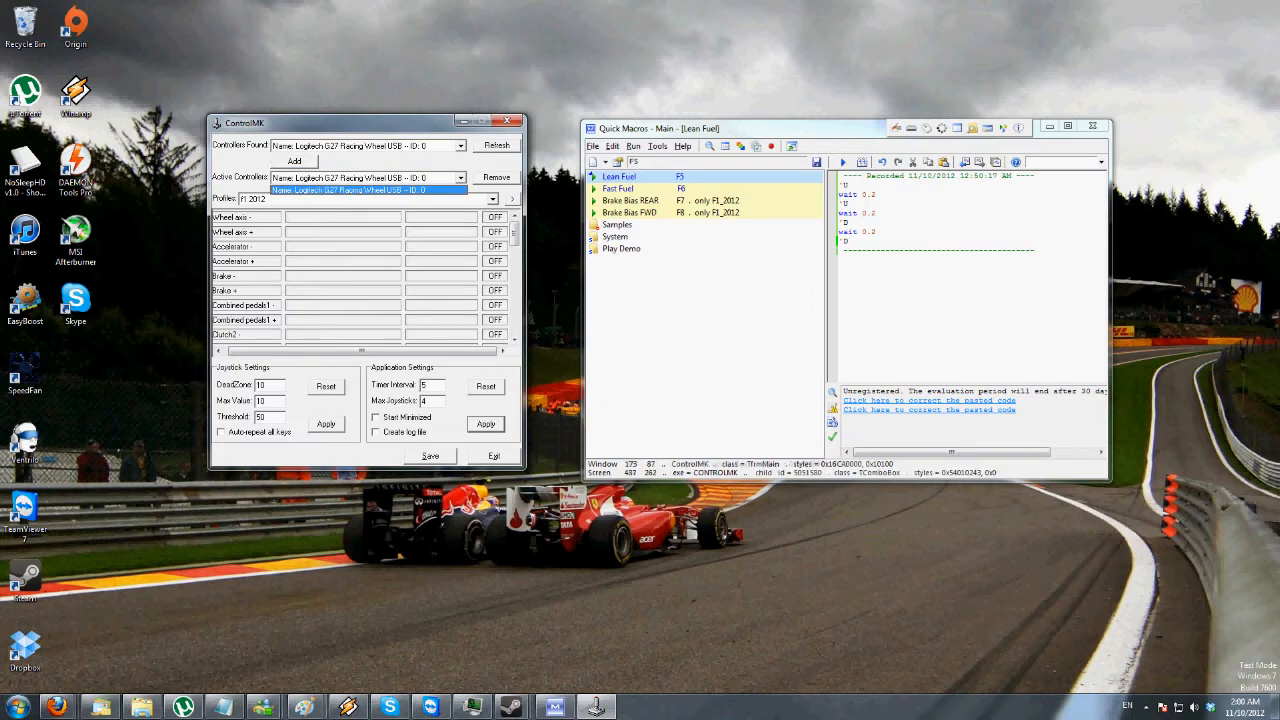
pyautogui.click(365, 178)
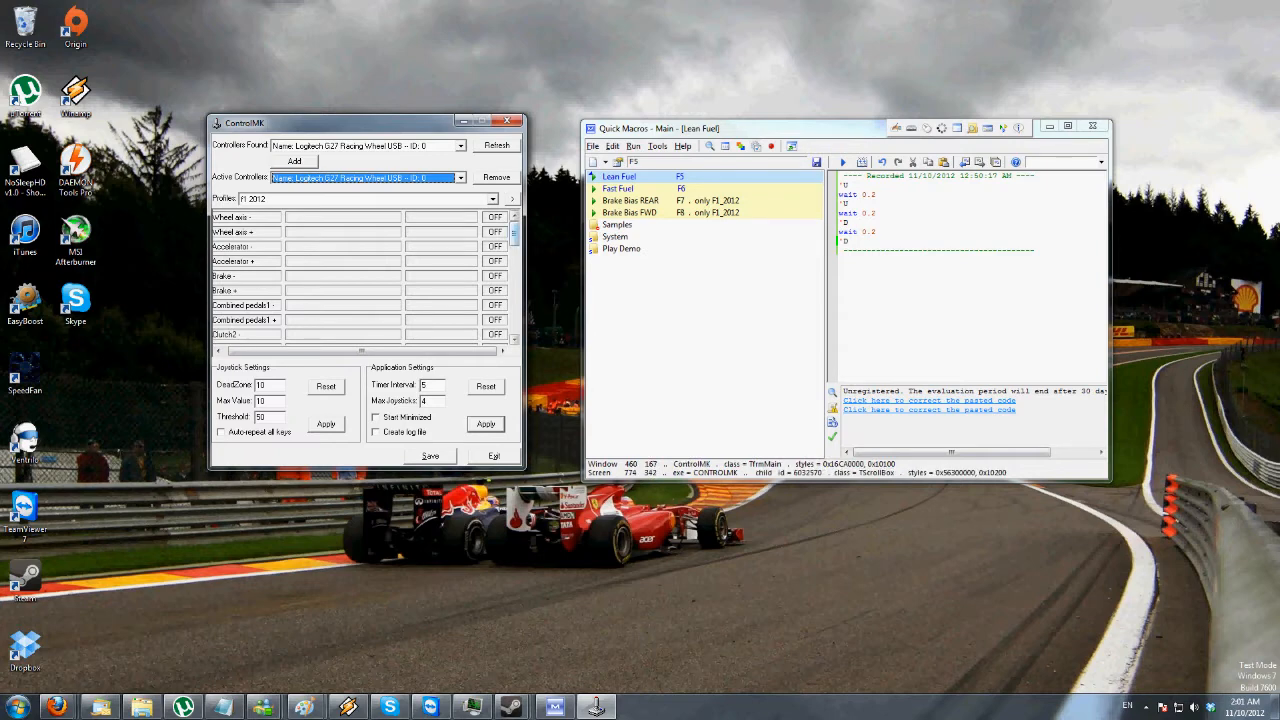
pyautogui.scroll(-3)
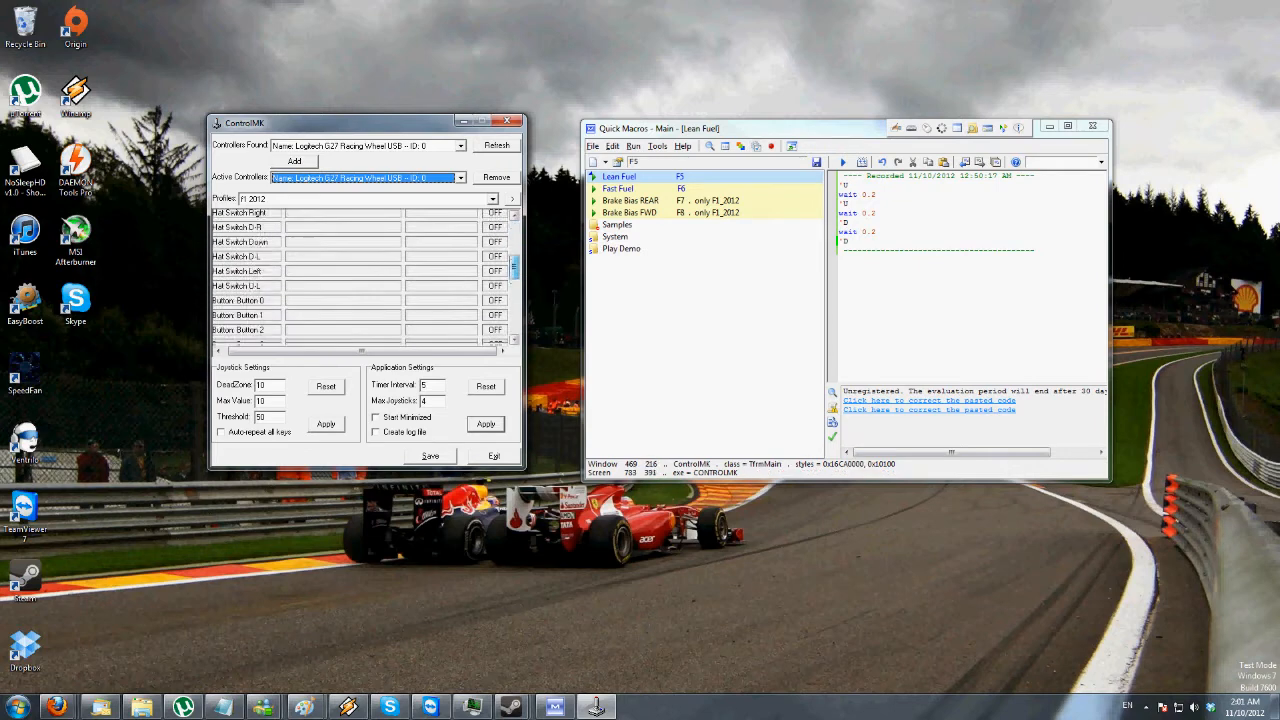
pyautogui.scroll(-3)
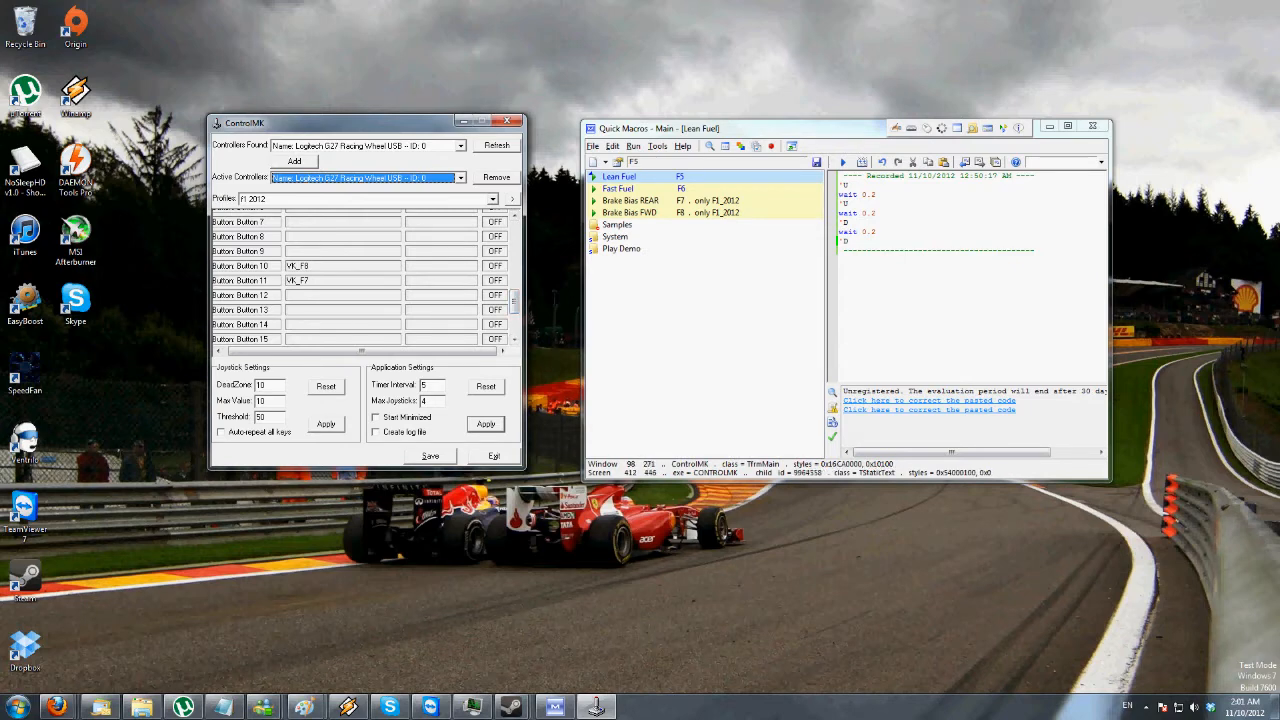
pyautogui.moveTo(318, 324)
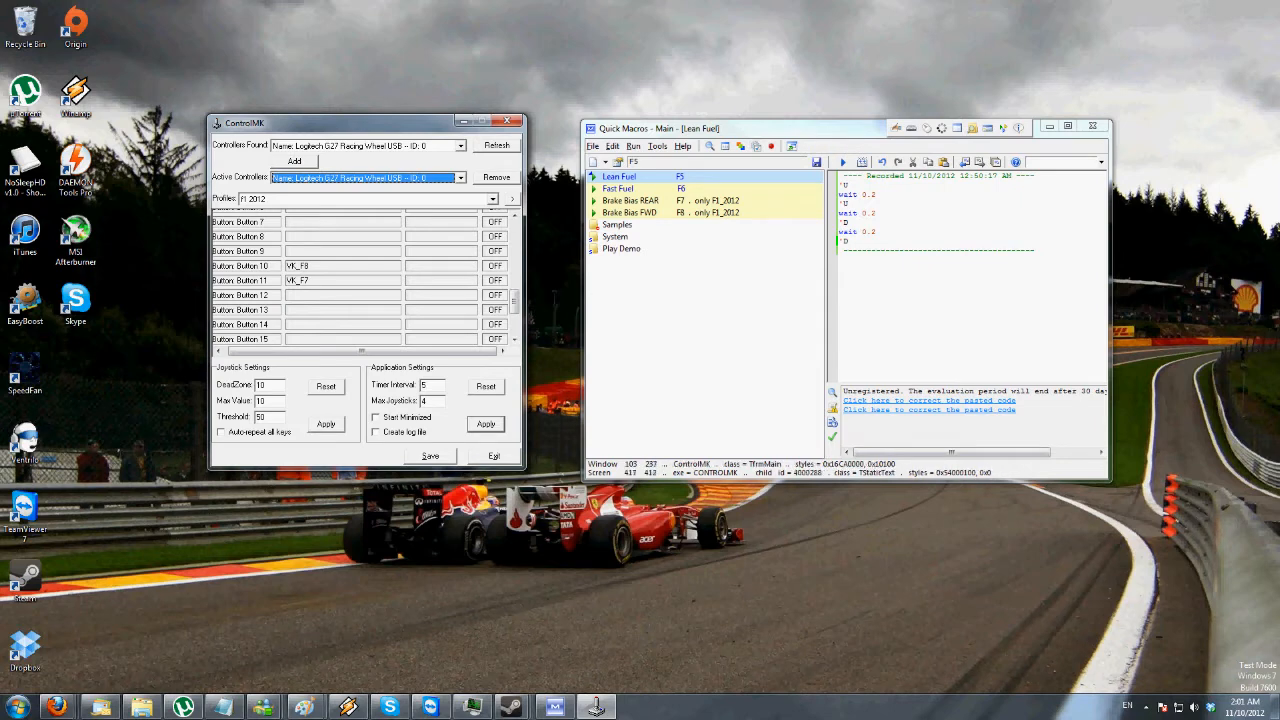
pyautogui.moveTo(343, 294)
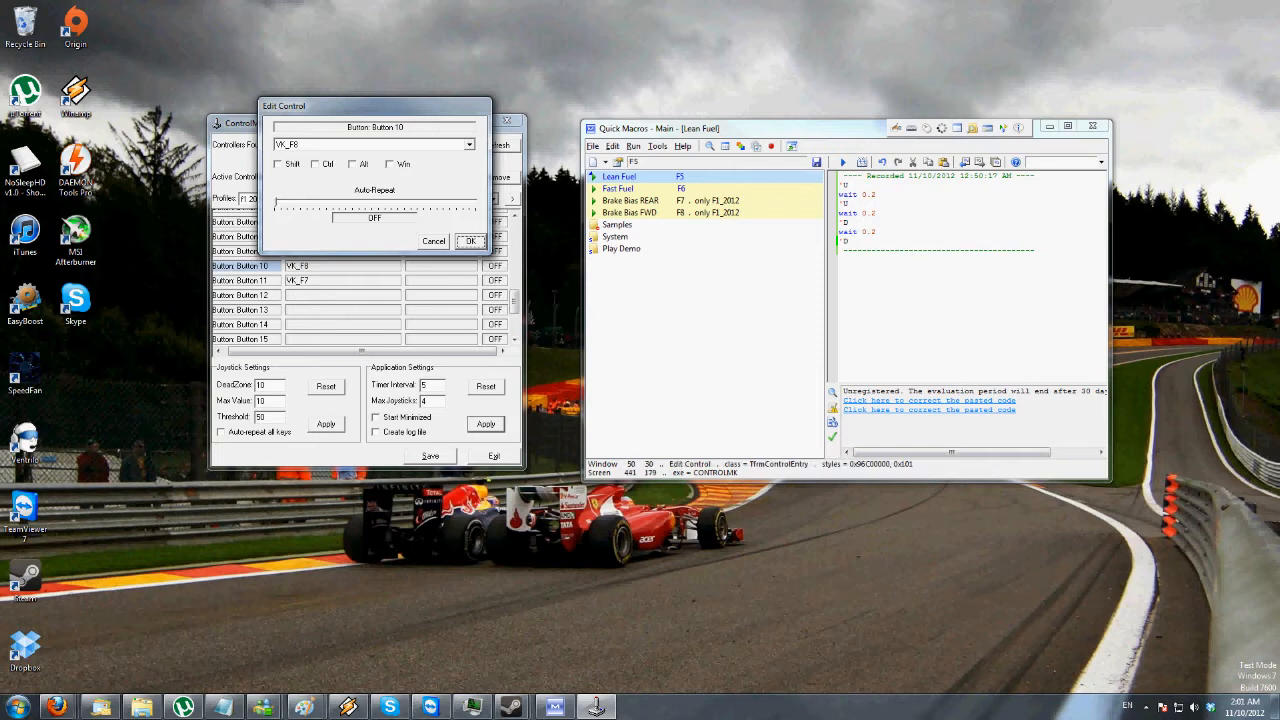
# - Keep Button 10 on F8, then map Button 8 to VK_F6
pyautogui.click(468, 144)
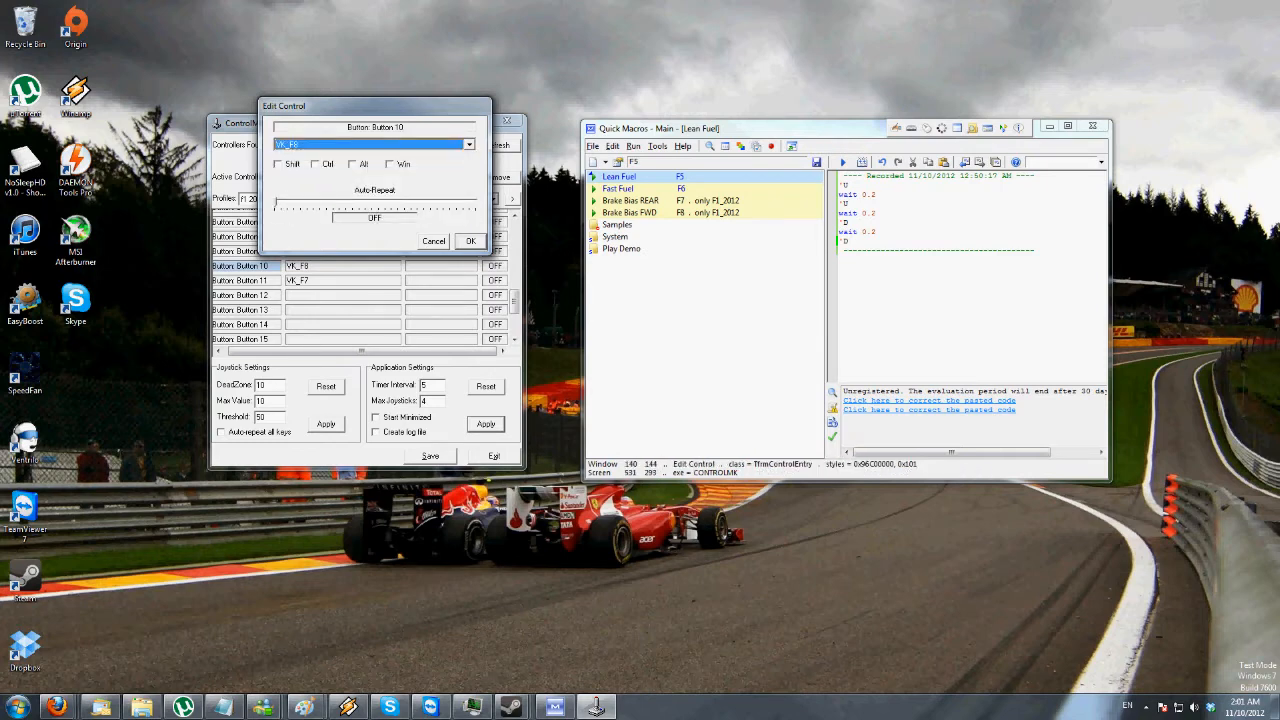
pyautogui.click(630, 212)
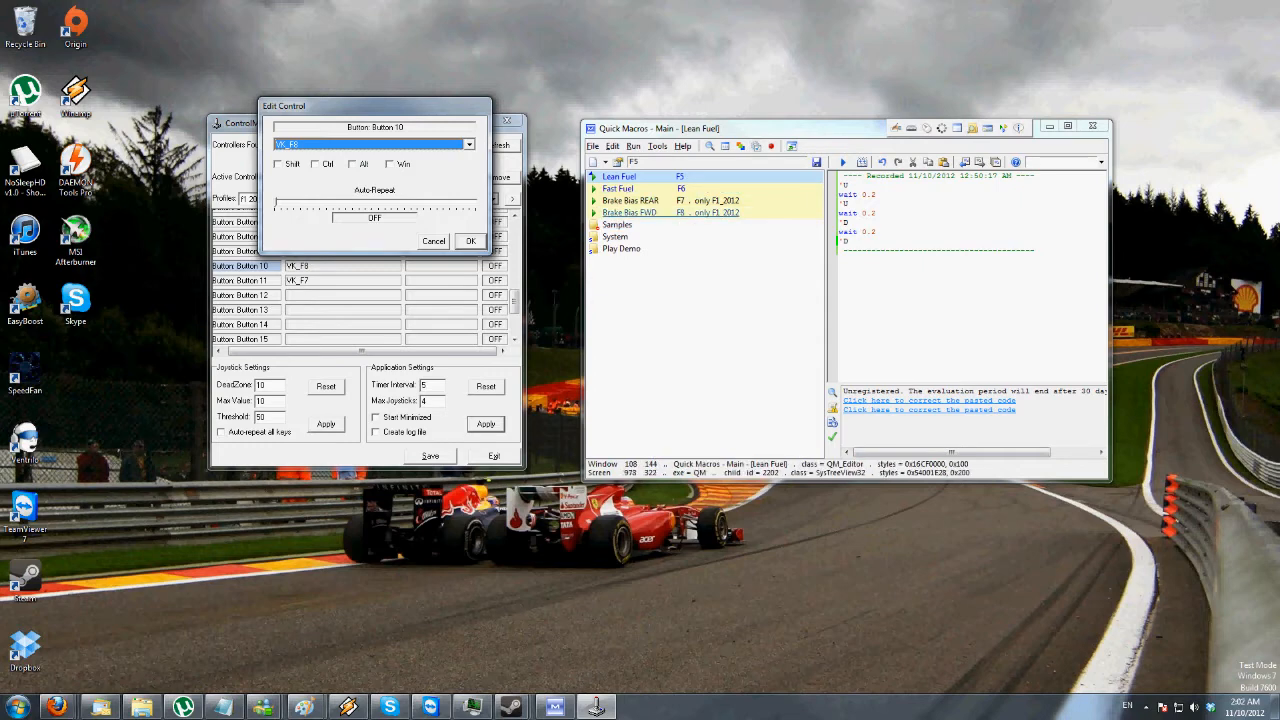
pyautogui.click(470, 241)
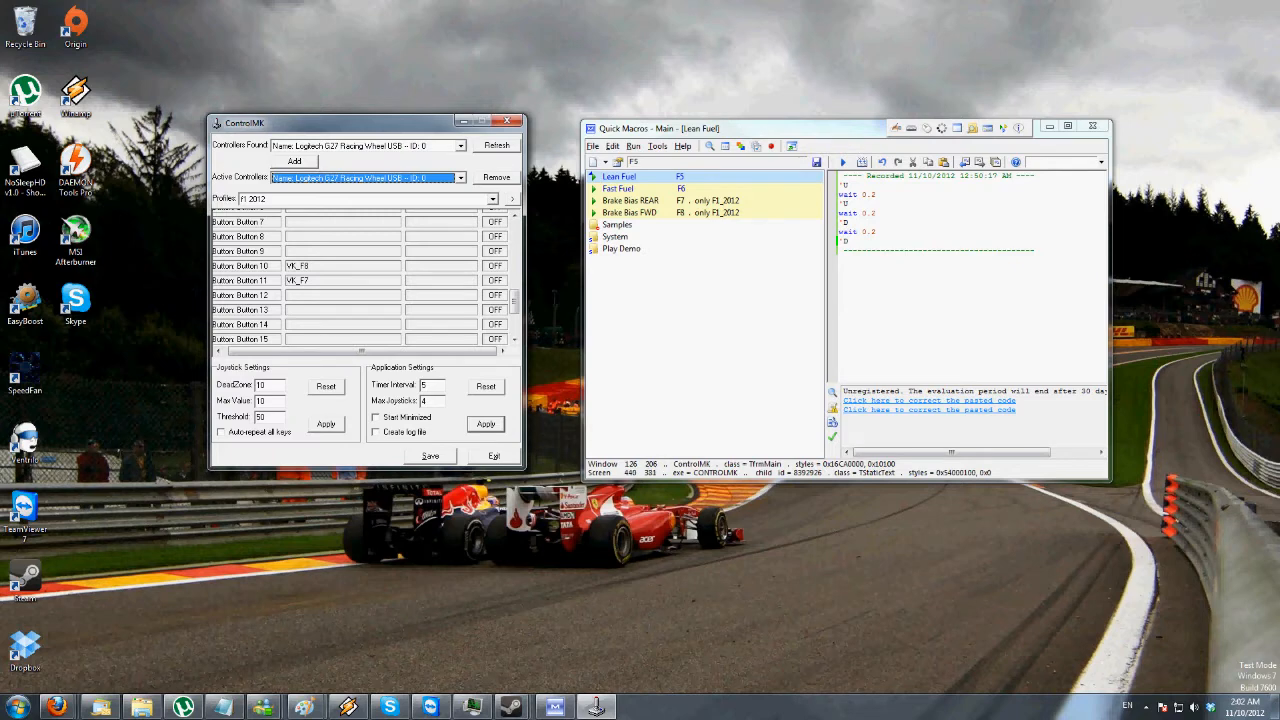
pyautogui.doubleClick(343, 251)
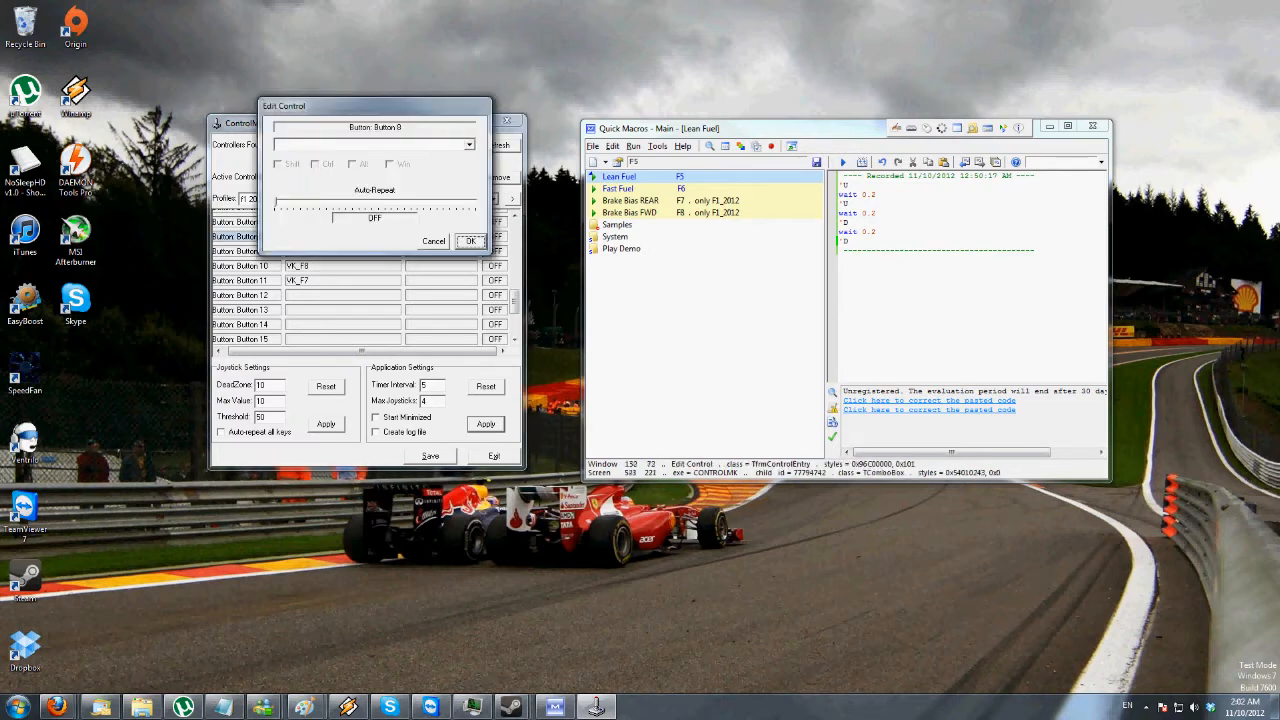
pyautogui.click(468, 144)
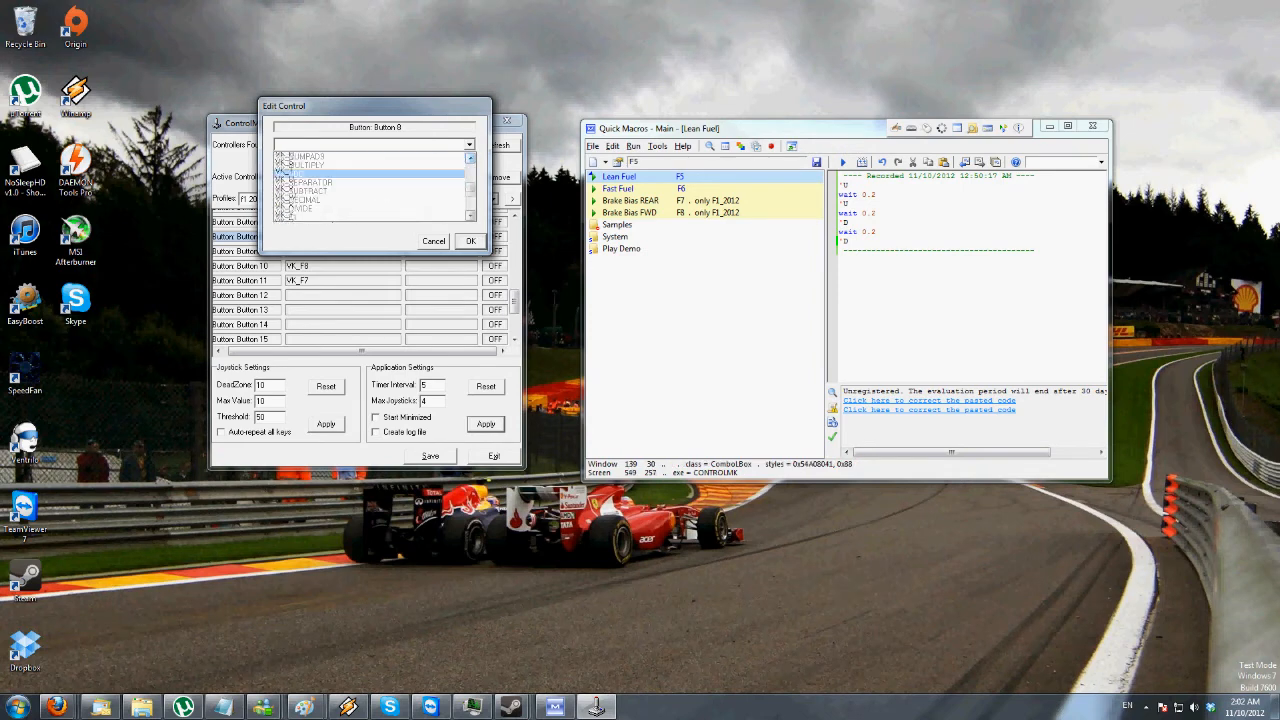
pyautogui.scroll(-3)
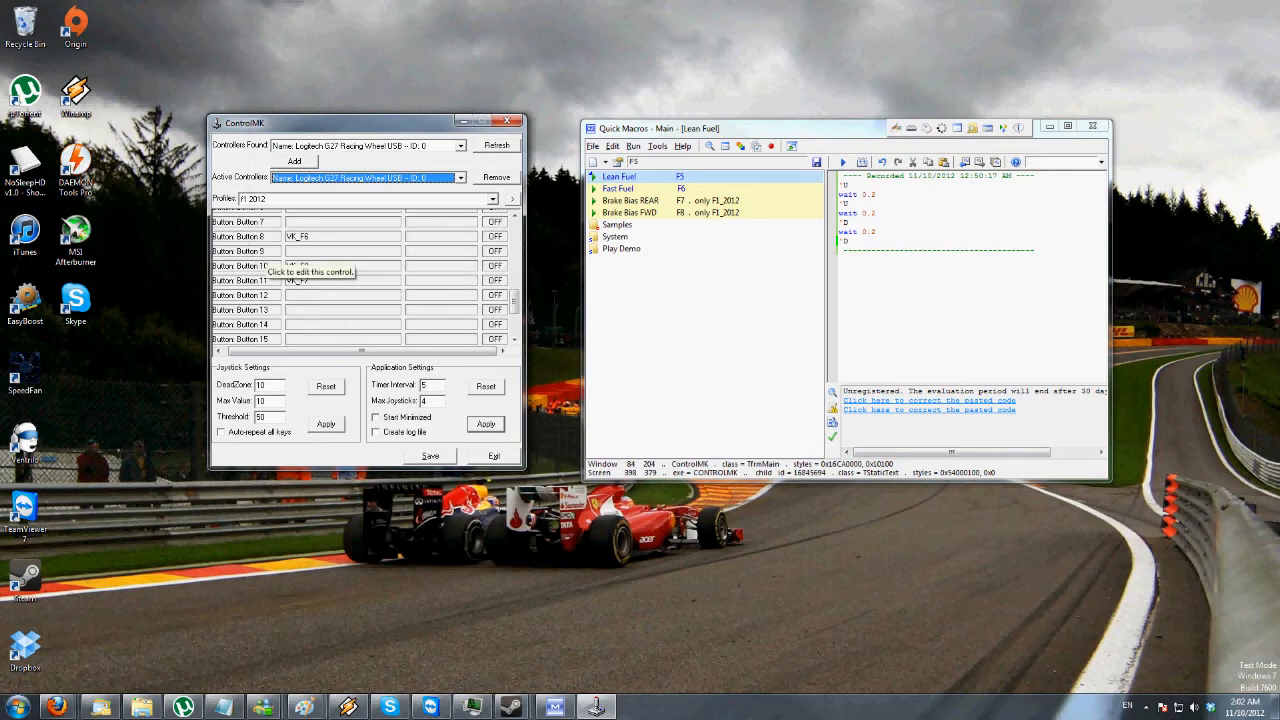
# - Map Button 9 to VK_F5
pyautogui.click(343, 265)
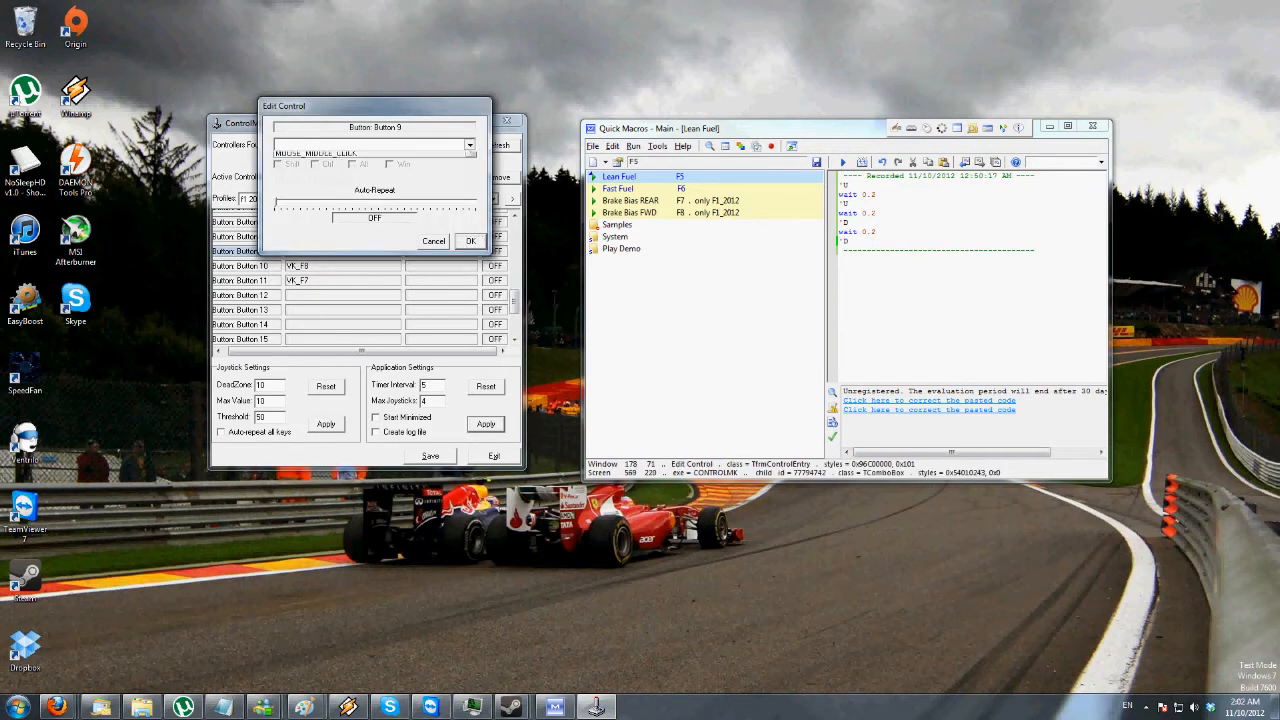
pyautogui.click(468, 145)
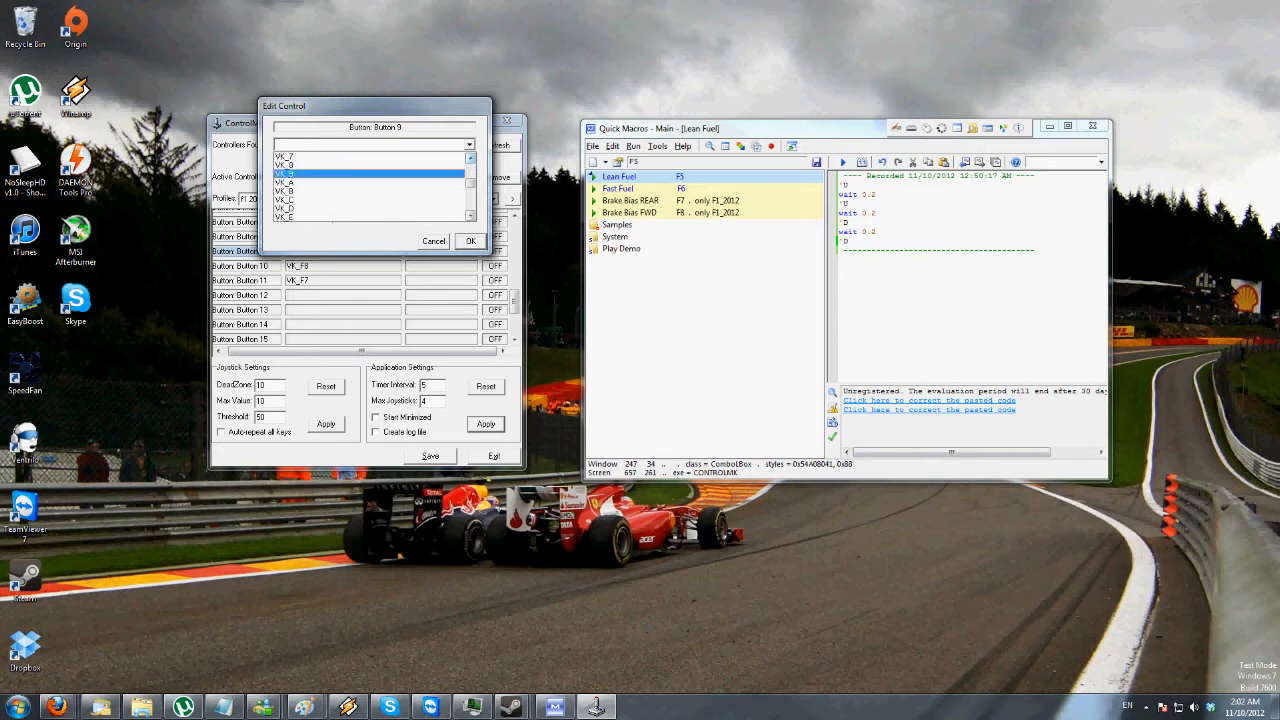
pyautogui.scroll(-3)
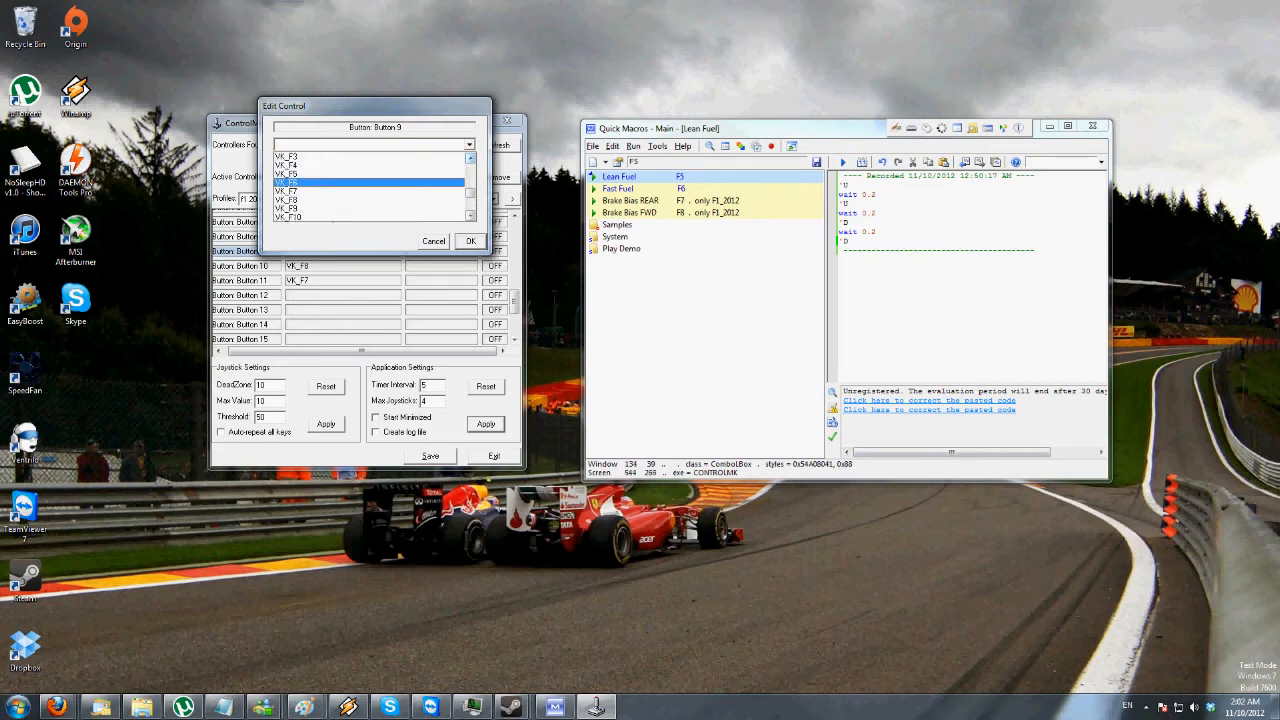
pyautogui.click(470, 241)
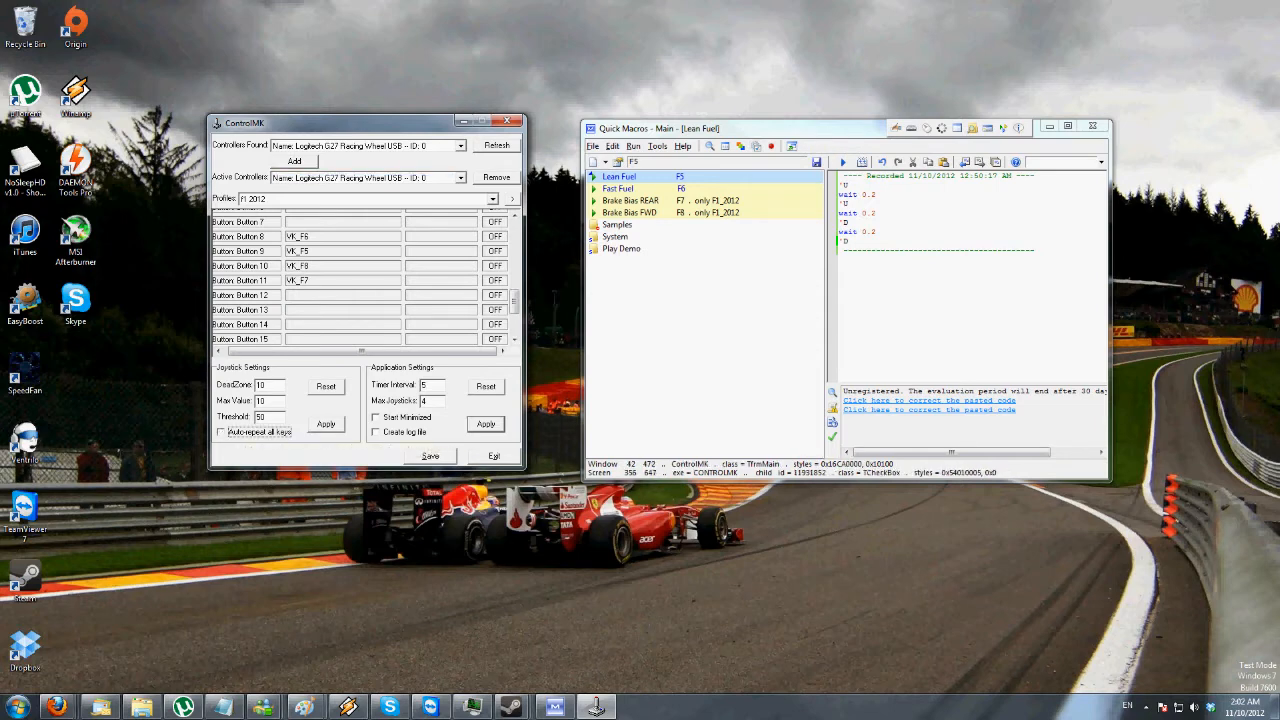
# - Keep auto-repeat off, apply and save the F1 2012 profile mappings, then minimise ControlMK
pyautogui.click(221, 431)
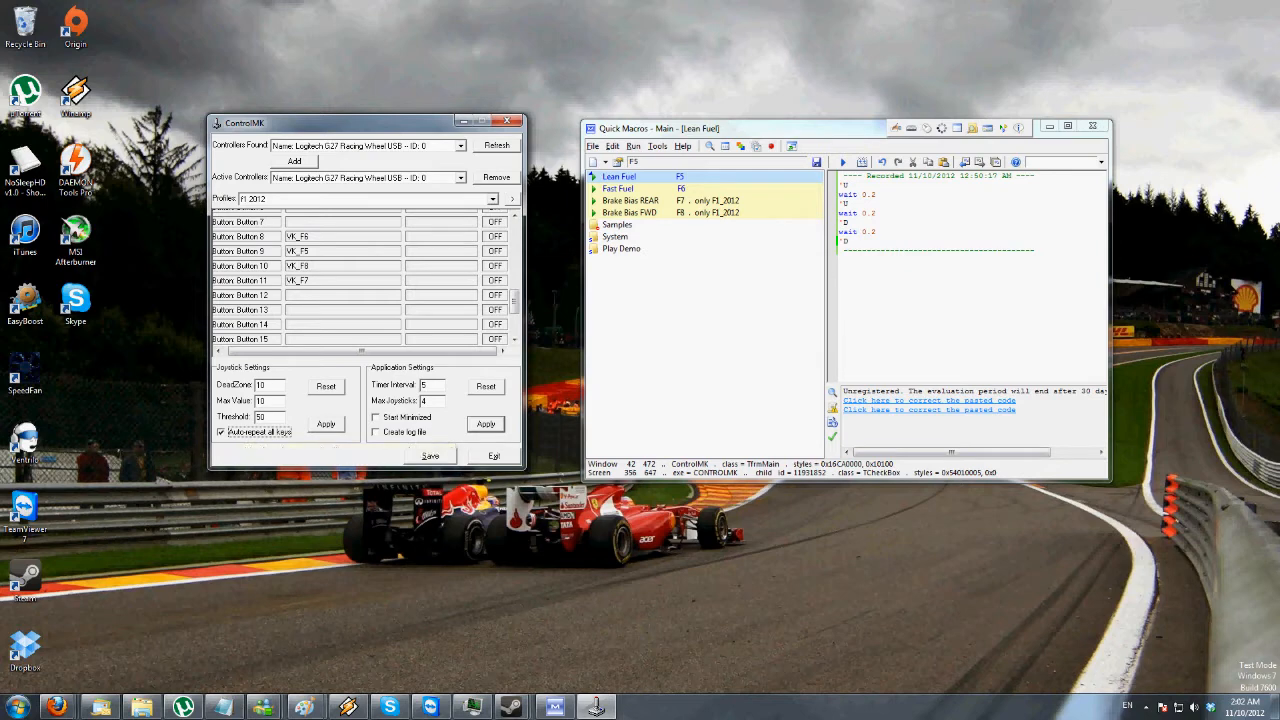
pyautogui.click(221, 431)
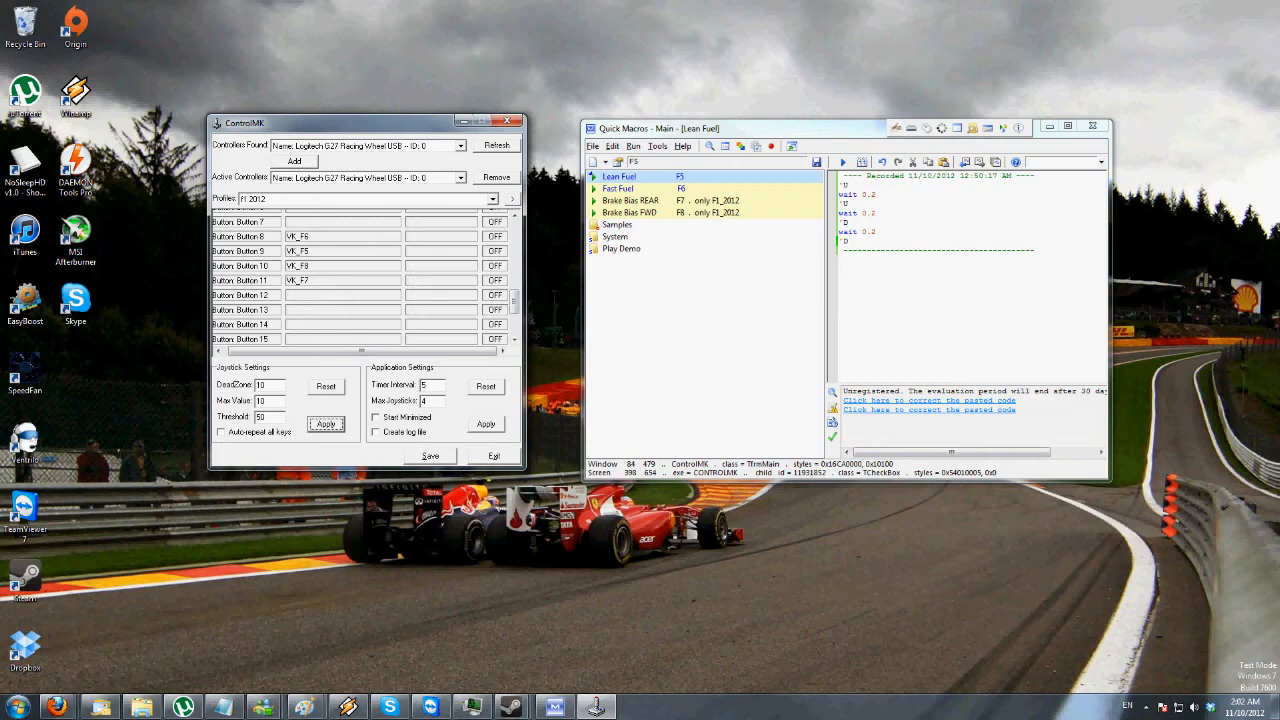
pyautogui.click(221, 431)
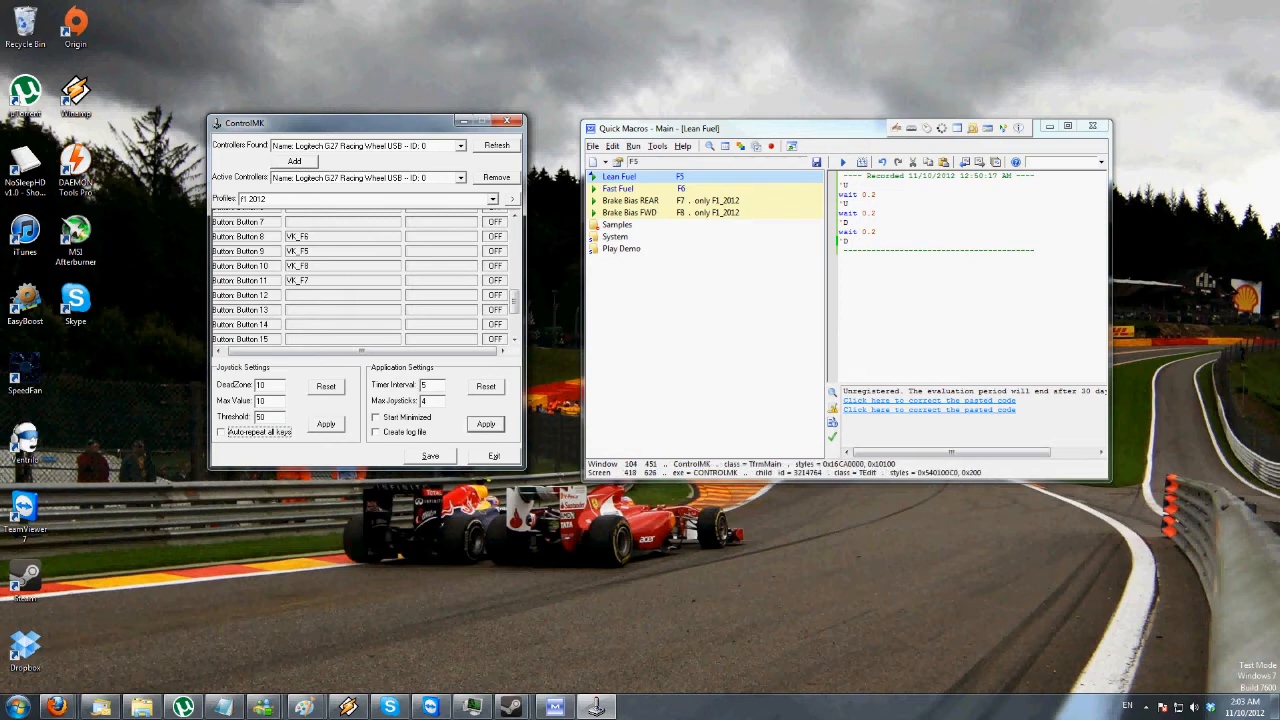
pyautogui.moveTo(222, 432)
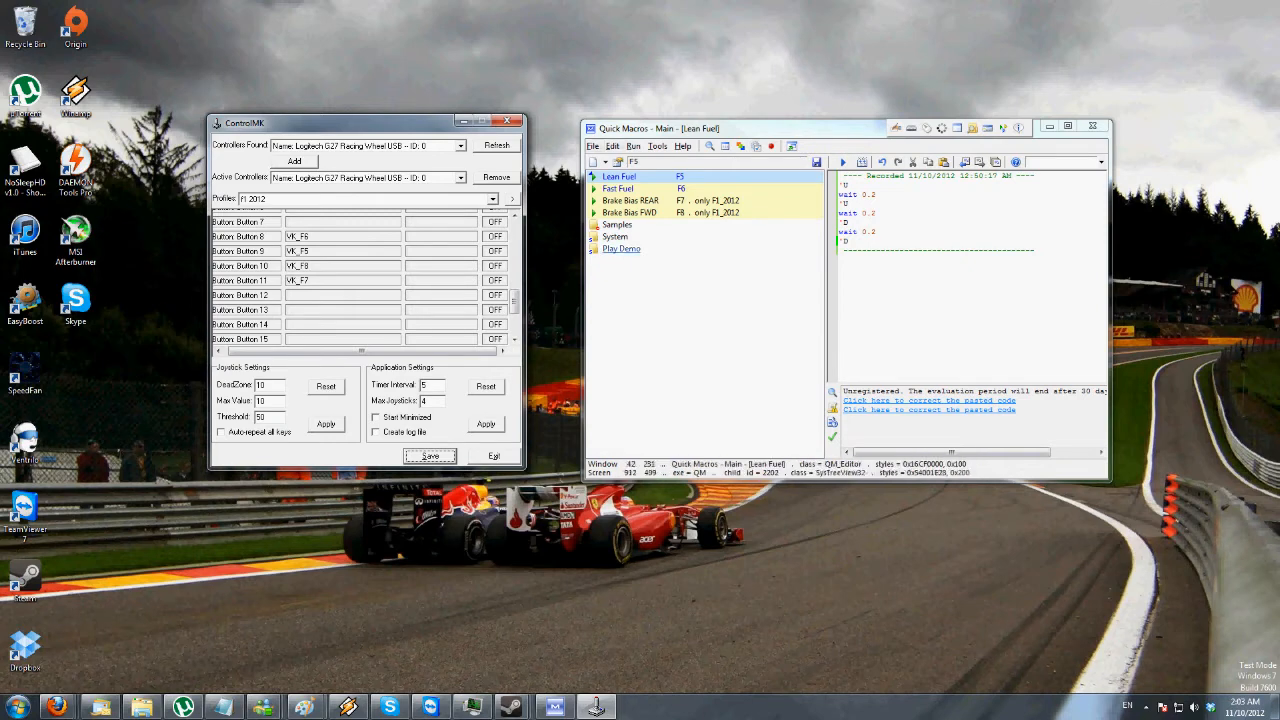
pyautogui.moveTo(511, 707)
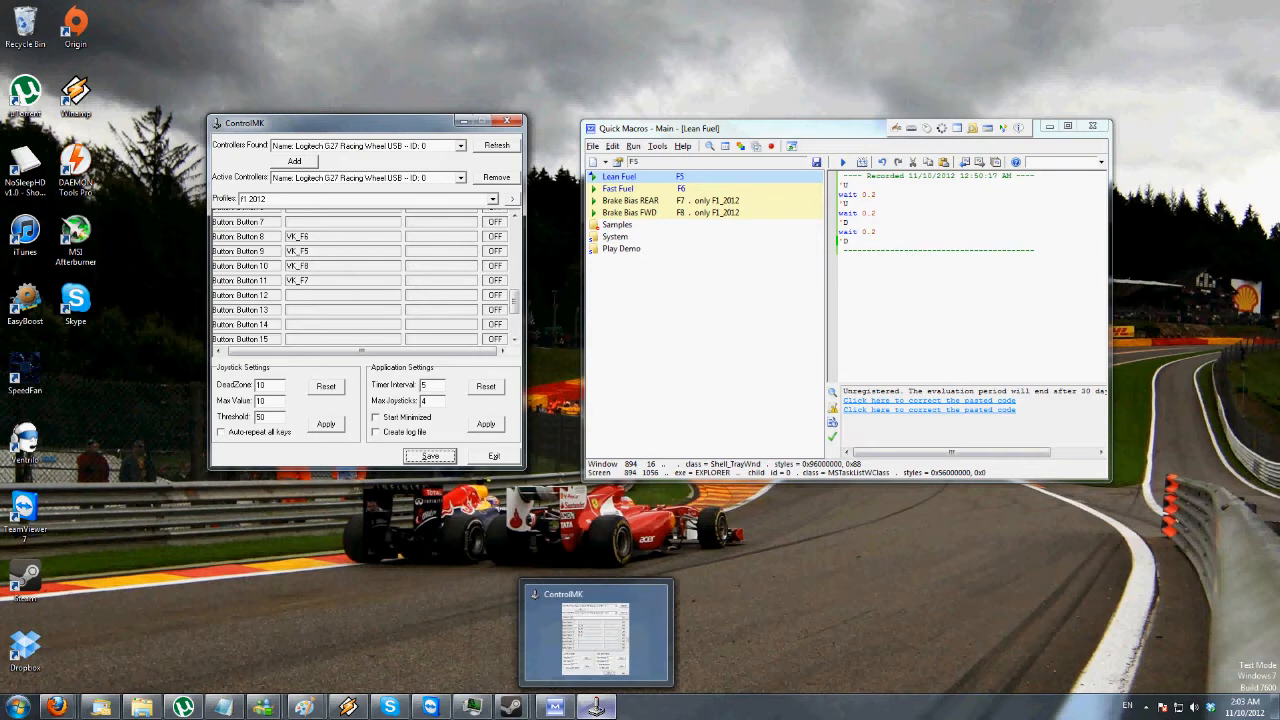
pyautogui.click(479, 122)
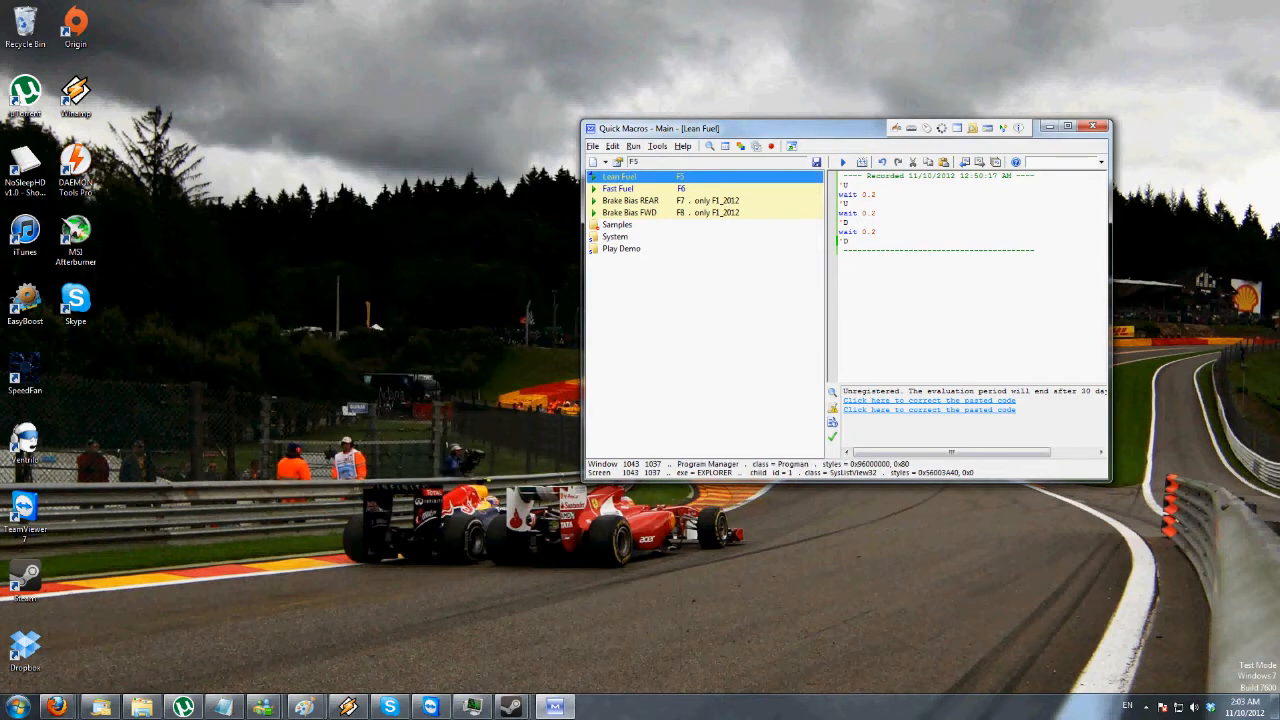